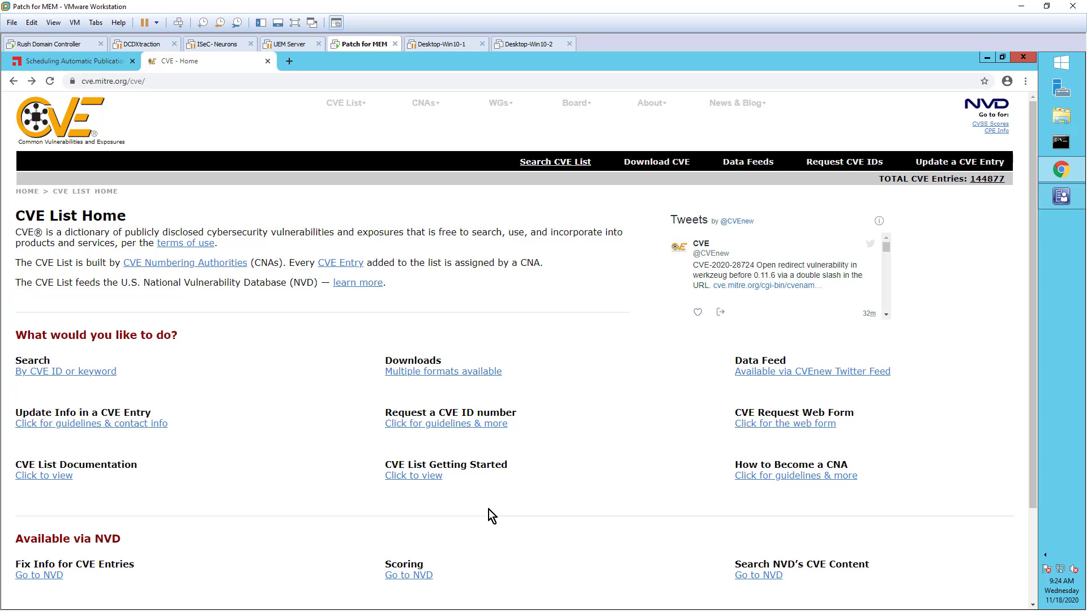
# Step: Search the CVE list for the keyword 'adobe' and review the matching entries
pyautogui.click(554, 160)
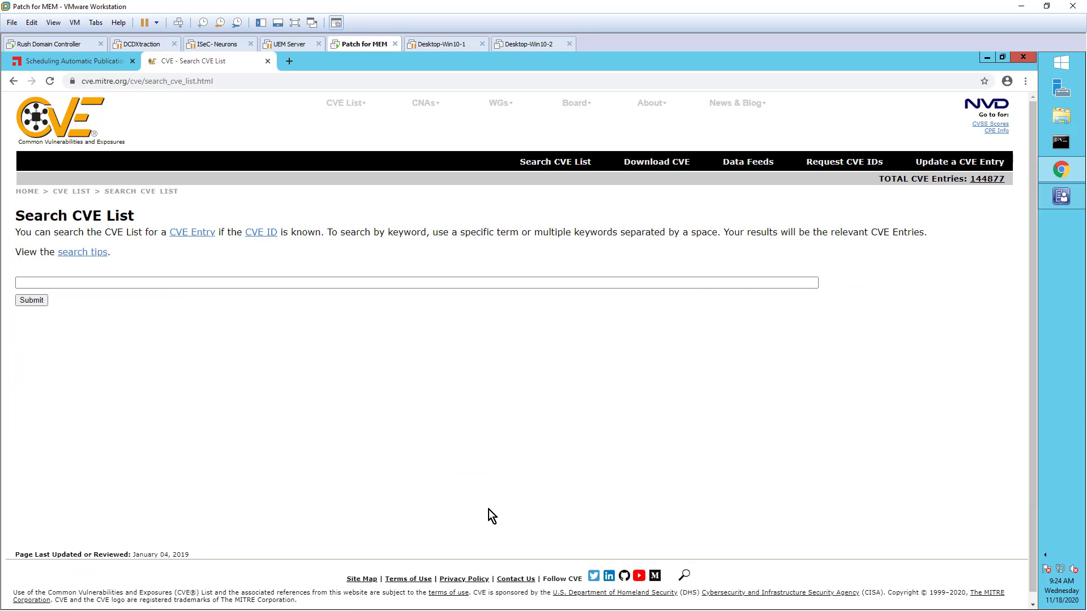
pyautogui.click(405, 286)
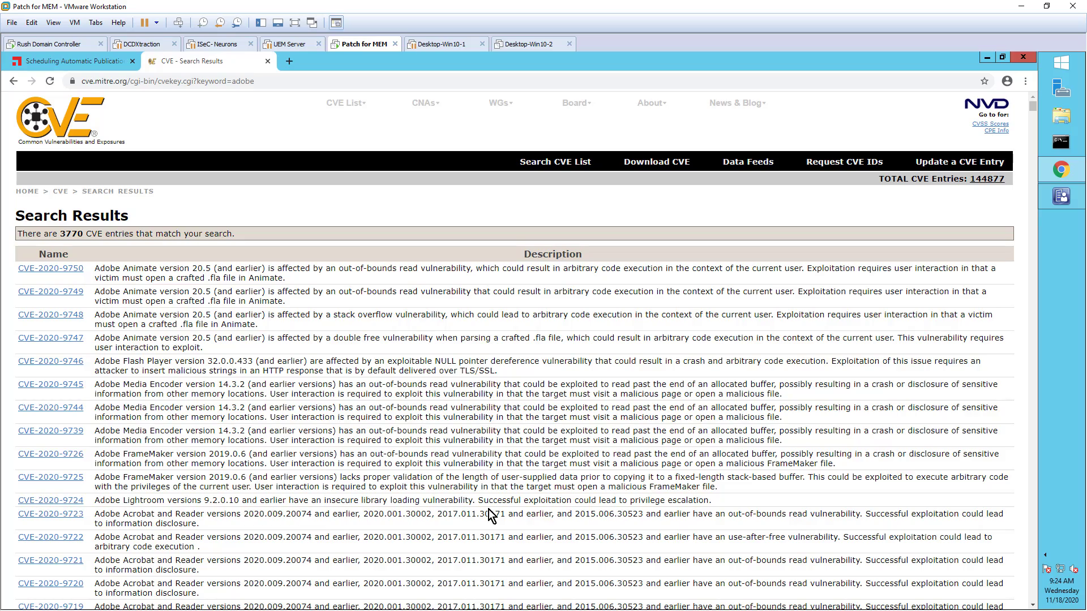
pyautogui.scroll(-3)
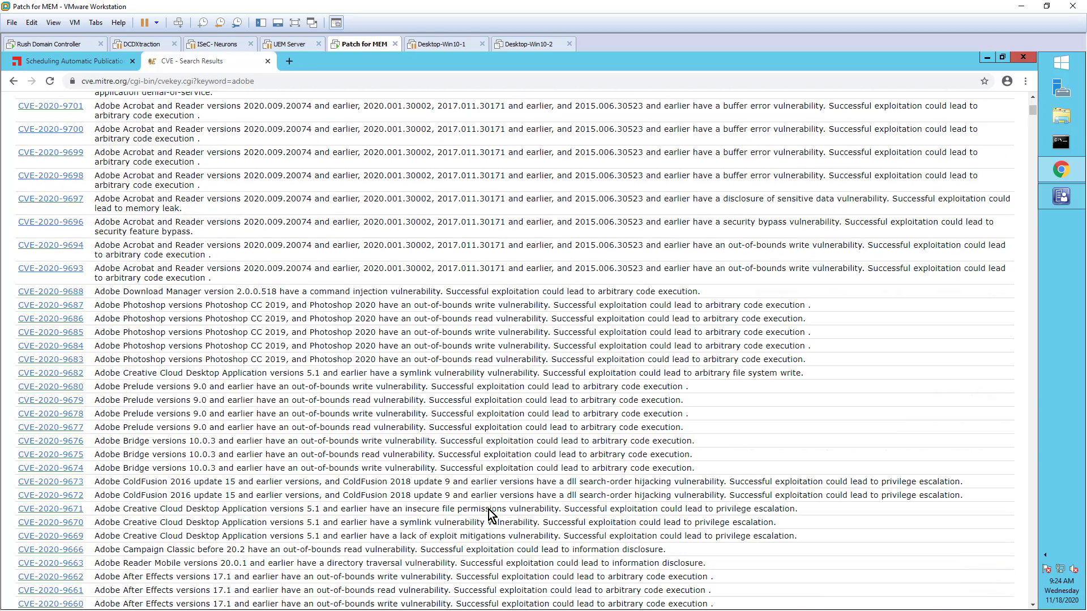
pyautogui.scroll(-3)
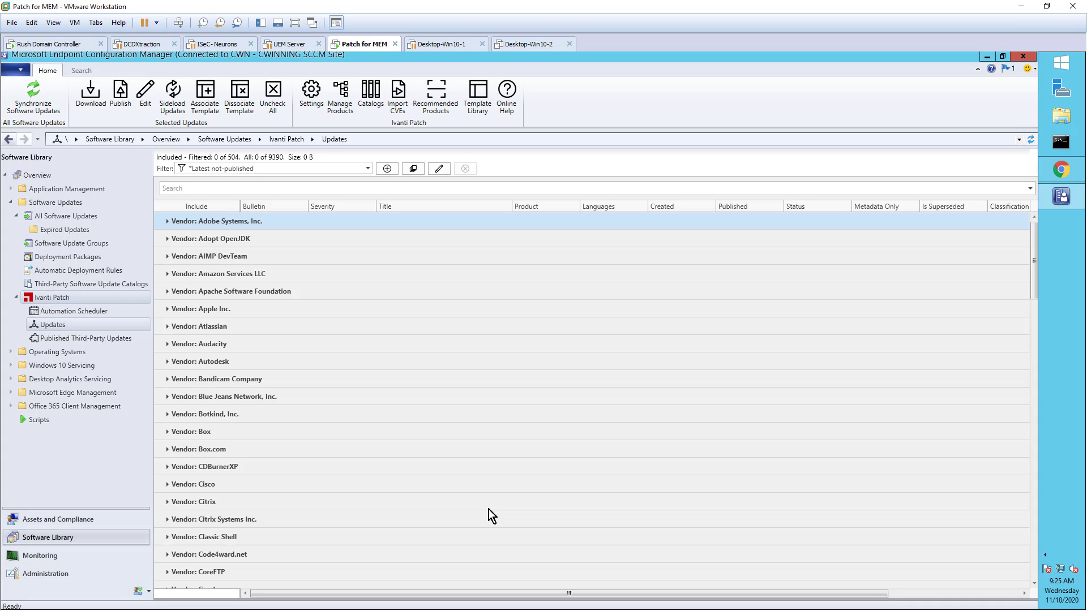
pyautogui.moveTo(72, 311)
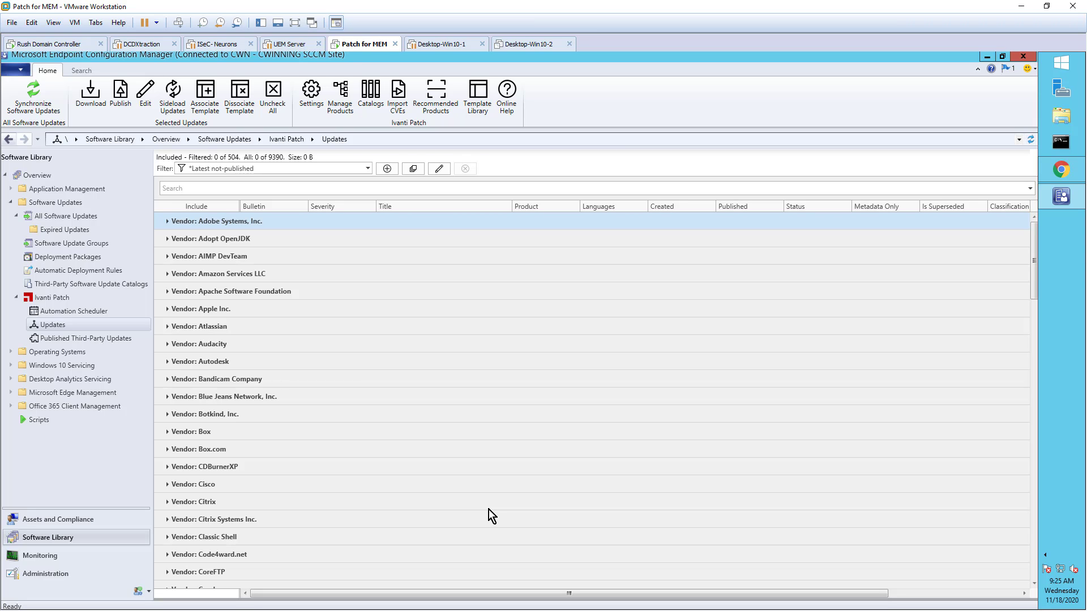
# Step: View the Adobe Acrobat Reader DC 20.013.20064 MUI update details, toggling Include on and off again
pyautogui.click(167, 221)
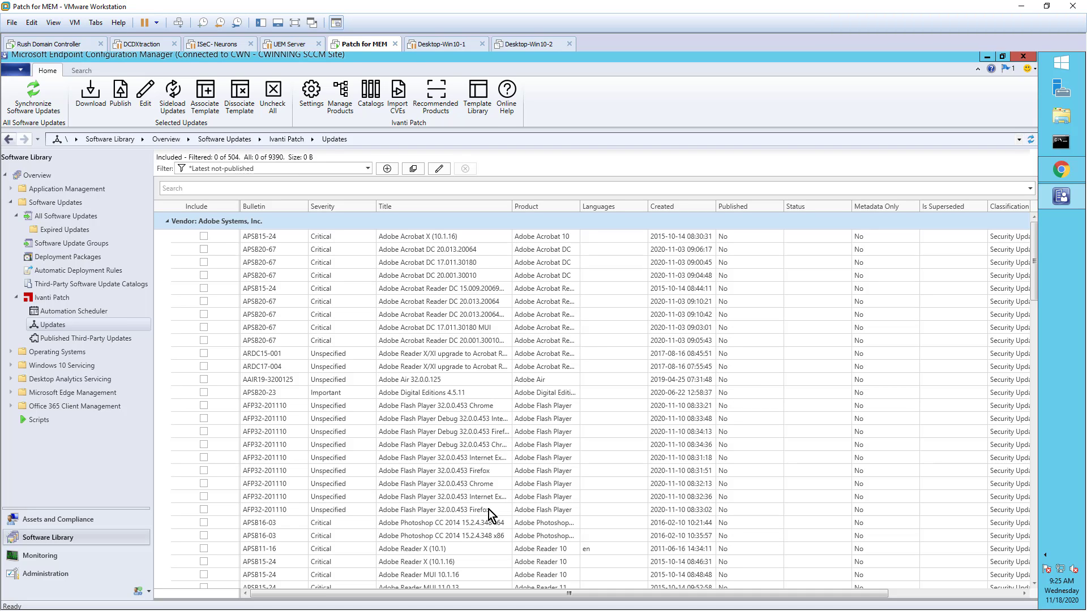
pyautogui.click(437, 314)
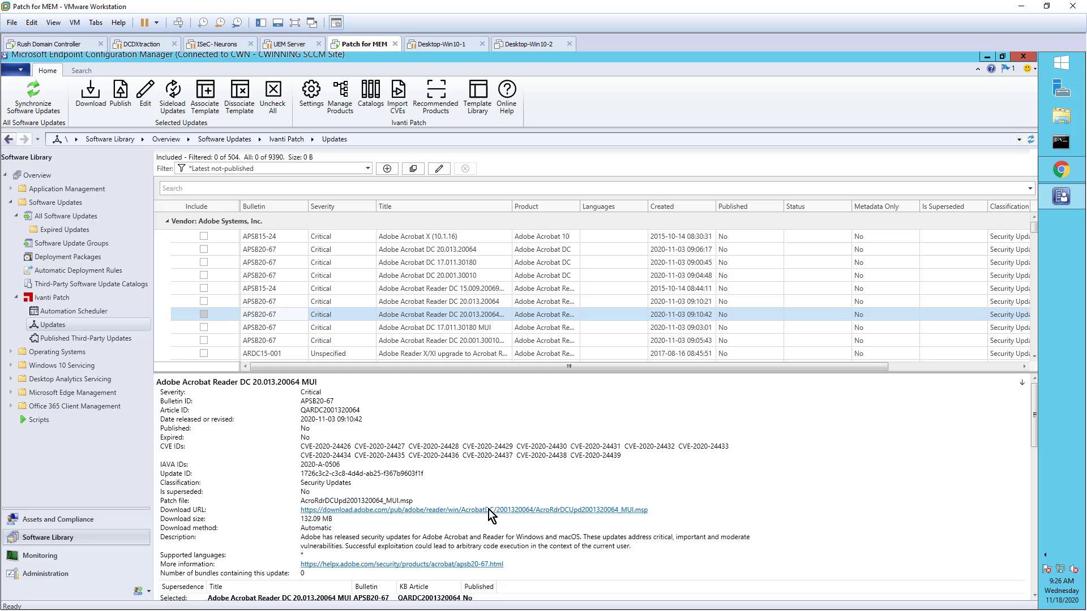
pyautogui.click(204, 315)
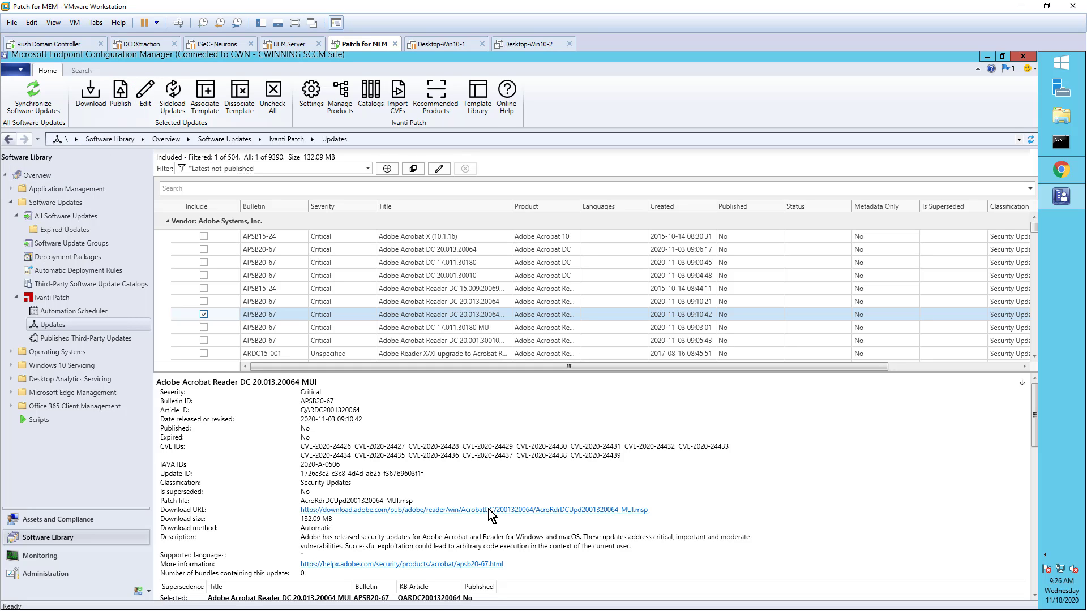
pyautogui.click(204, 315)
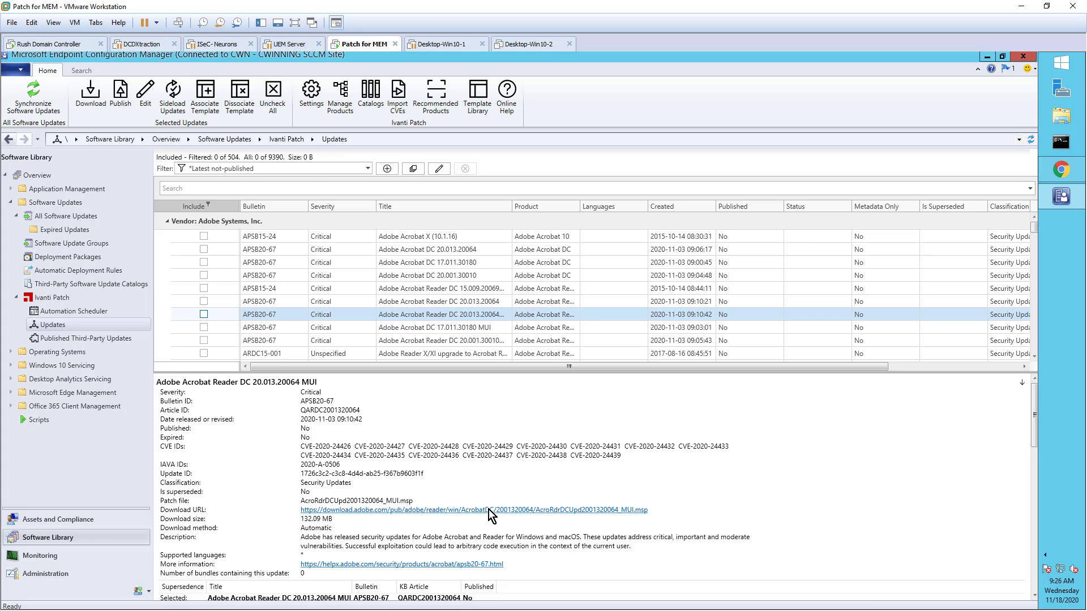
# Step: Apply the JR Latest not-published then Manage 3rd Party Applications filter and browse the Adobe and Google vendor groups
pyautogui.click(150, 221)
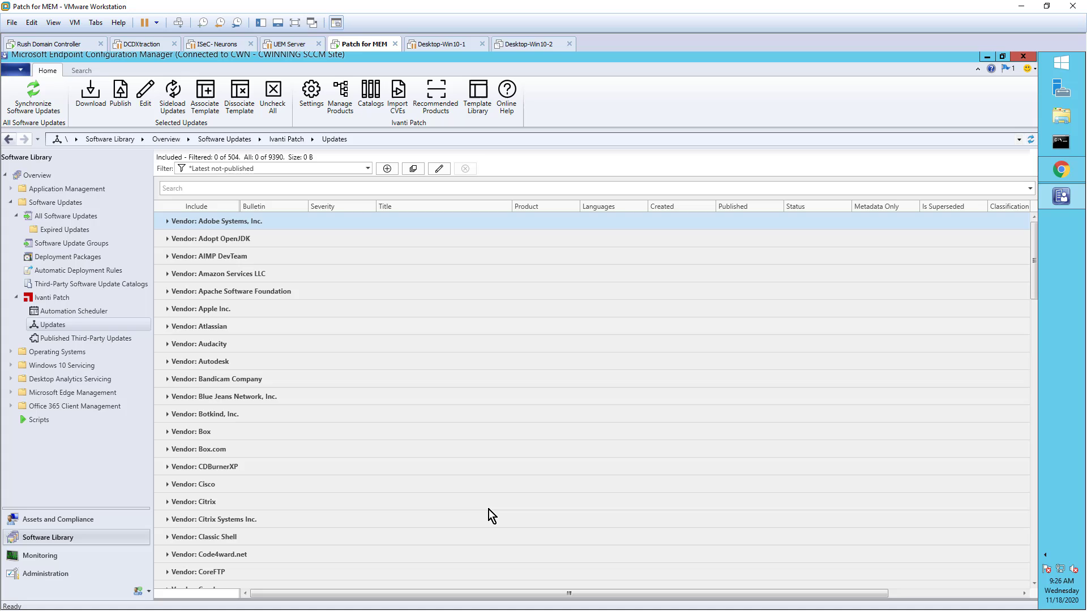
pyautogui.click(367, 169)
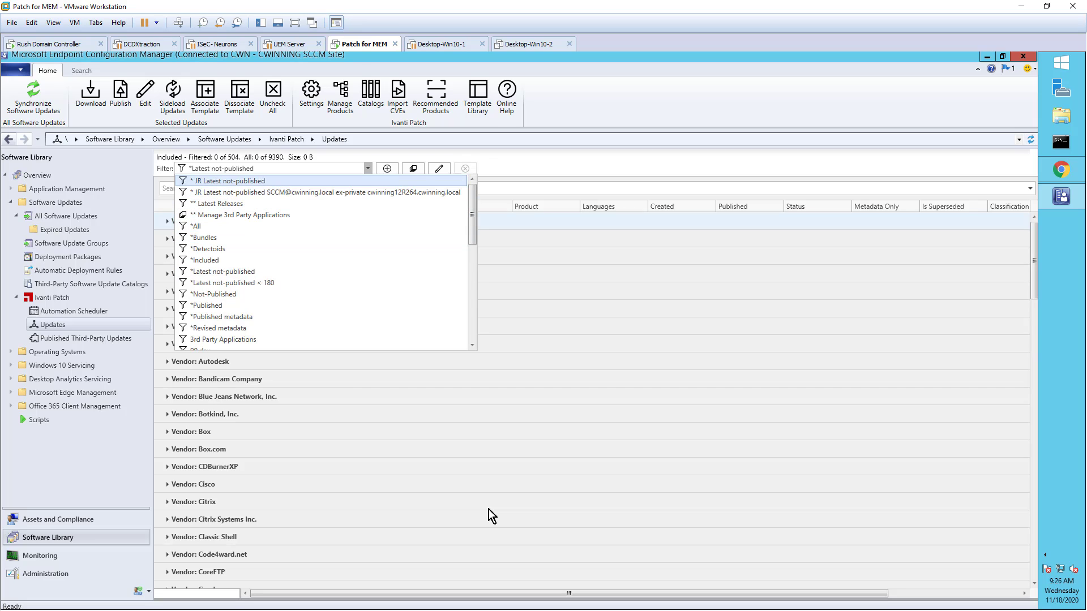
pyautogui.click(226, 180)
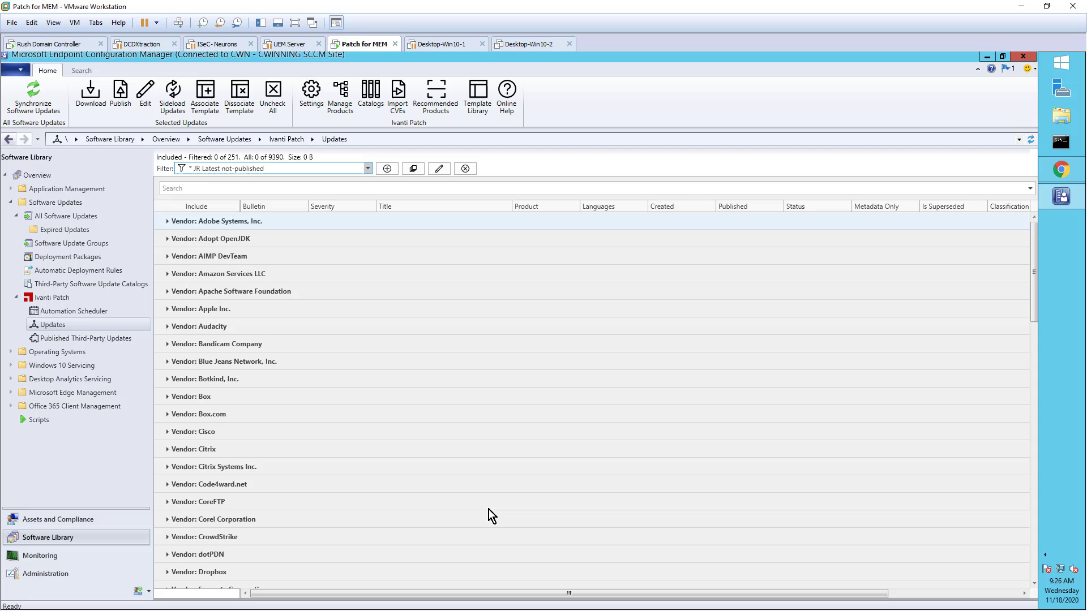
pyautogui.click(367, 167)
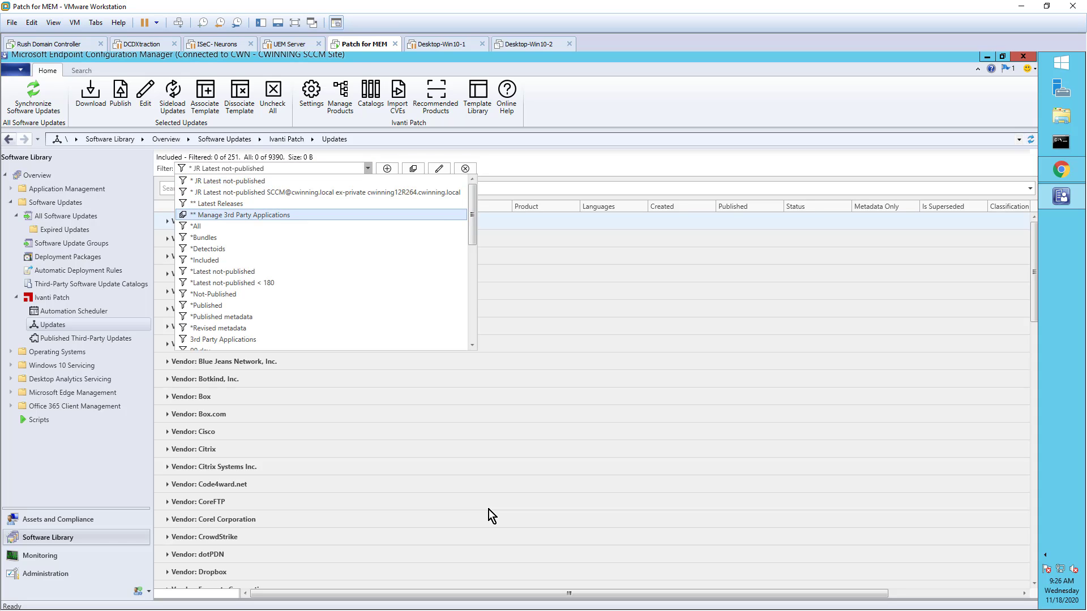
pyautogui.click(240, 216)
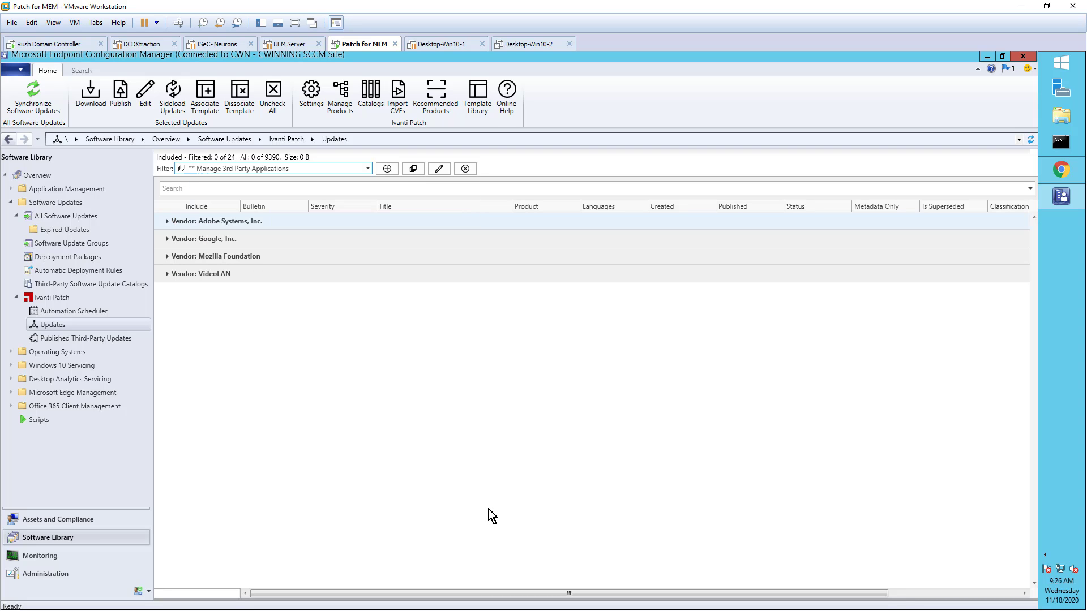
pyautogui.click(167, 222)
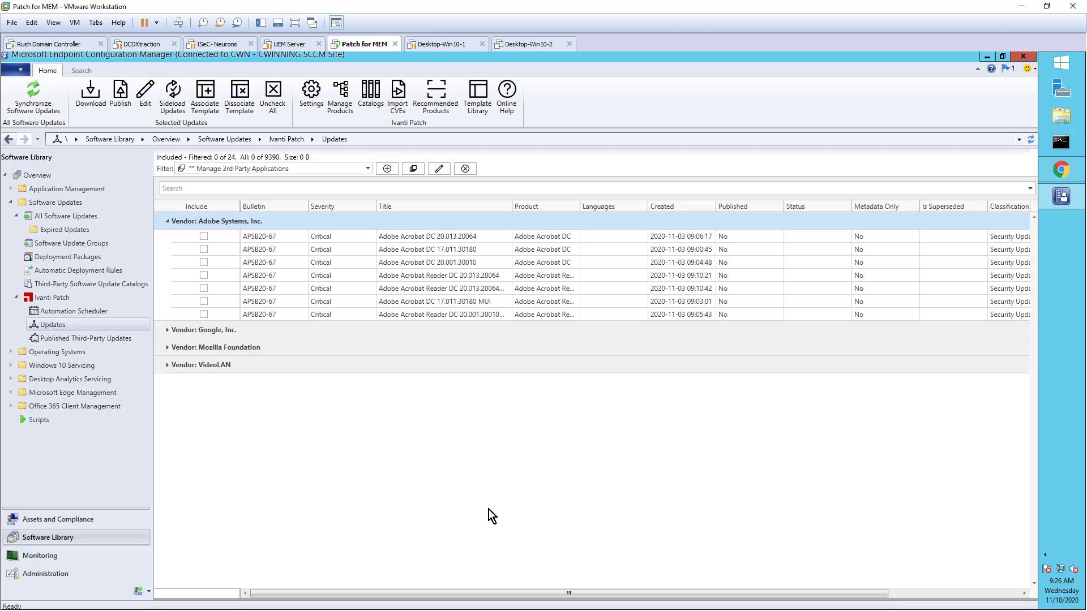
pyautogui.click(168, 221)
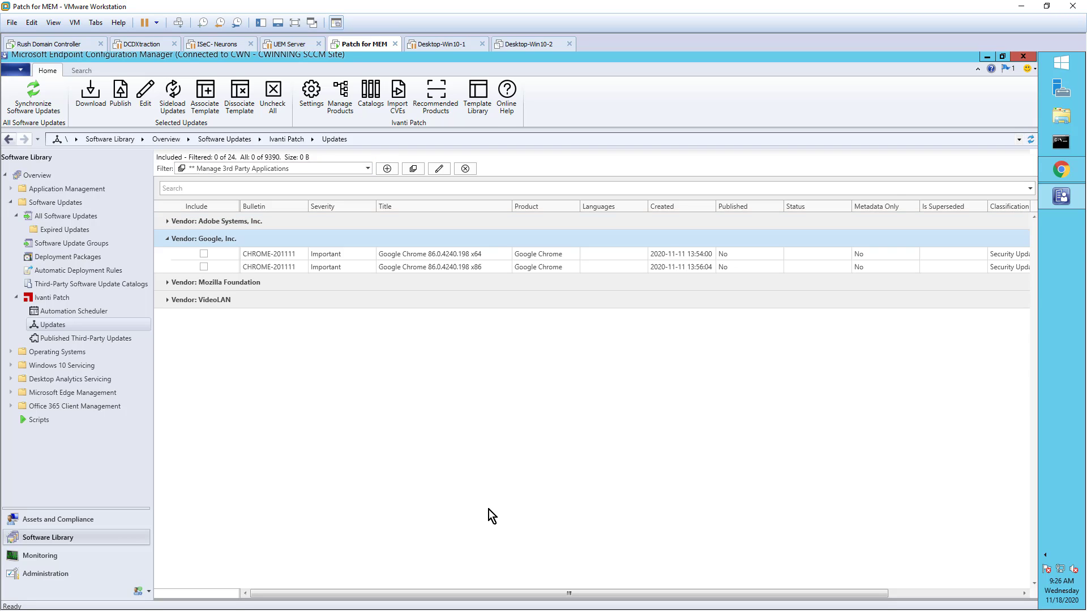
pyautogui.click(167, 239)
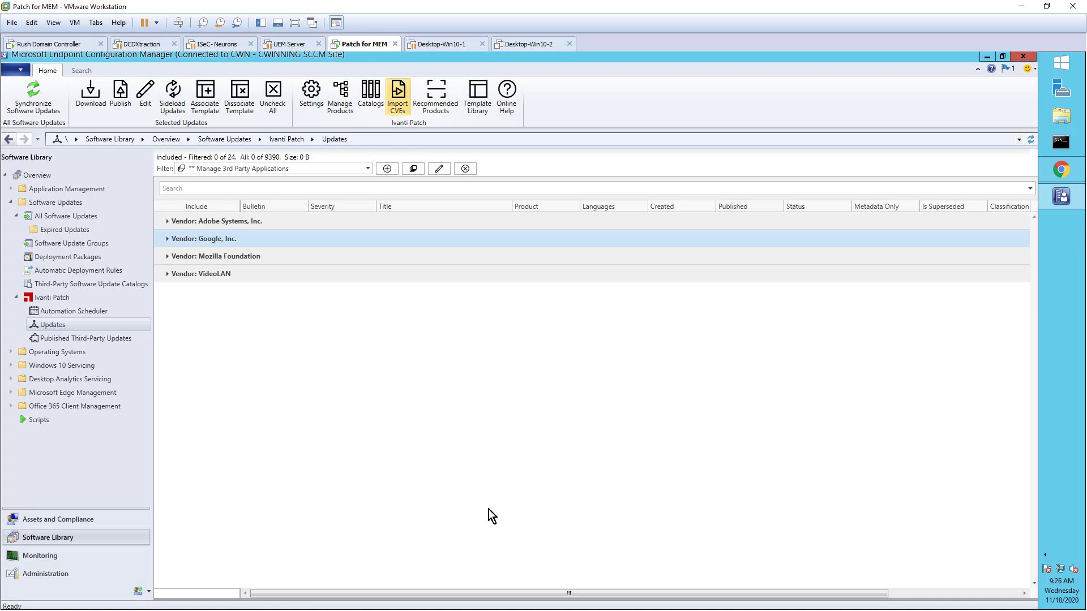
pyautogui.moveTo(399, 93)
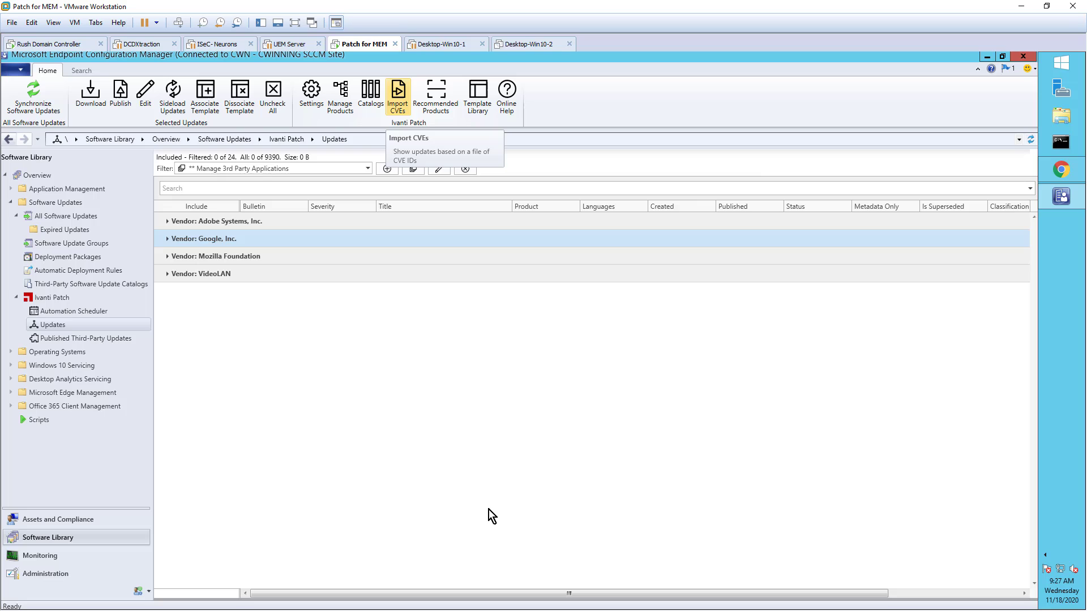
# Step: Import updates from the Nov CVE ID file and filter out superseded matches
pyautogui.click(398, 93)
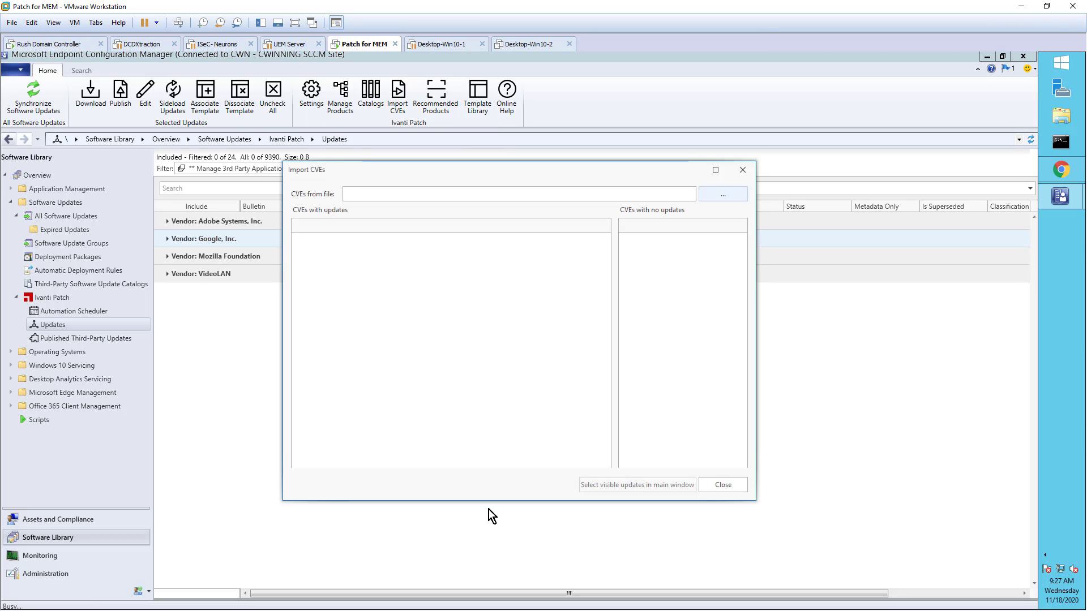
pyautogui.click(723, 193)
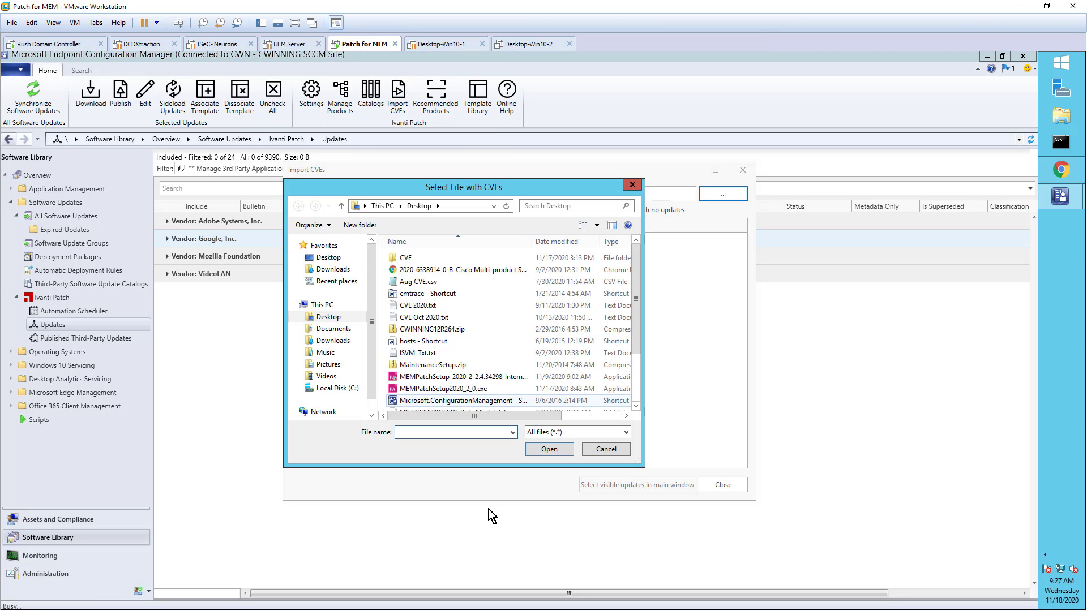
pyautogui.scroll(-3)
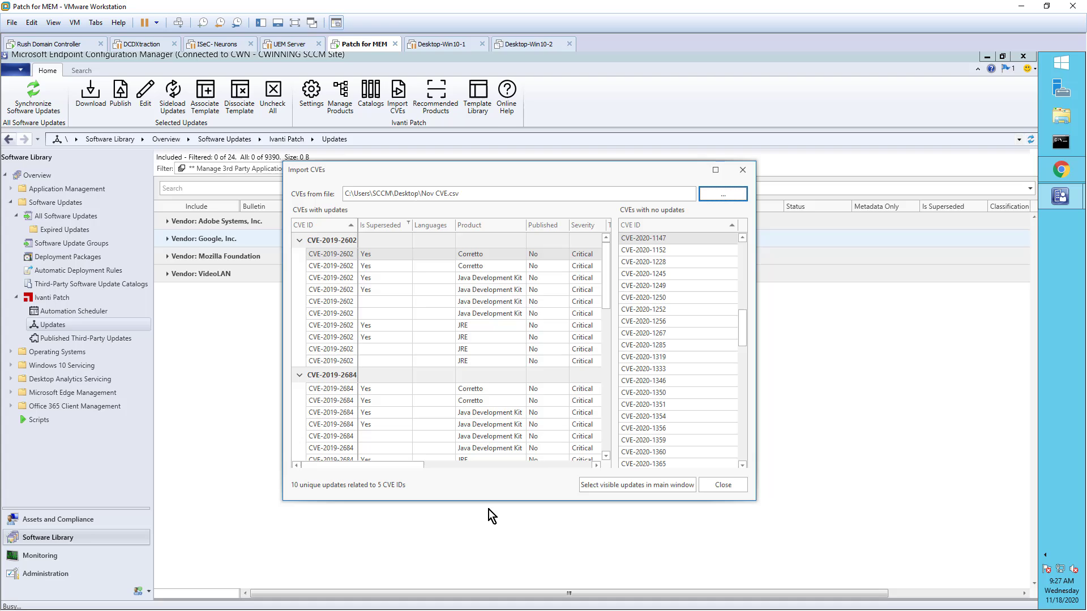
pyautogui.click(408, 224)
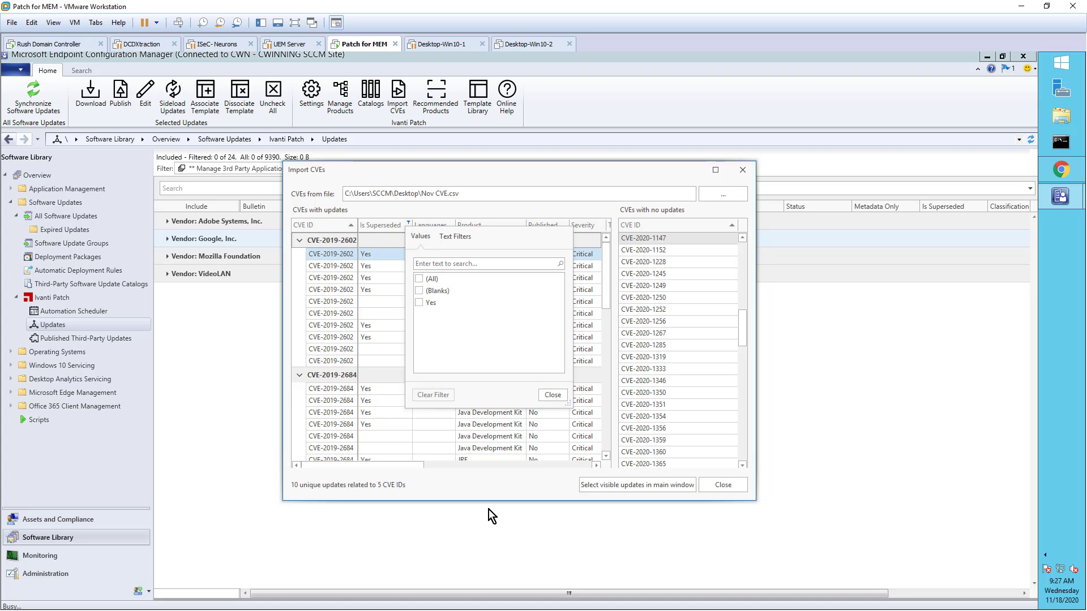
pyautogui.click(419, 290)
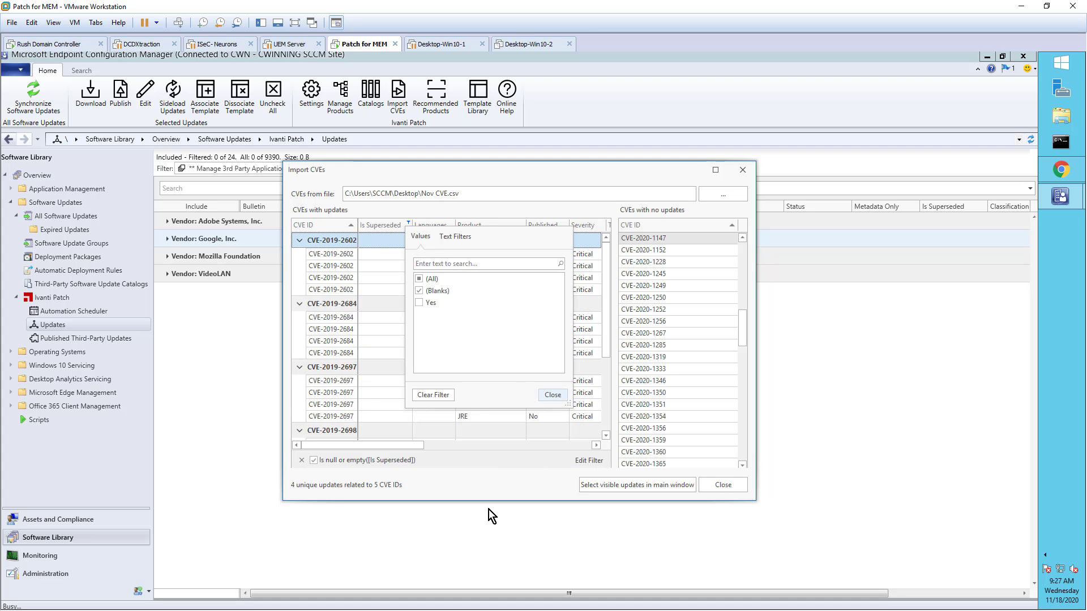
pyautogui.click(553, 394)
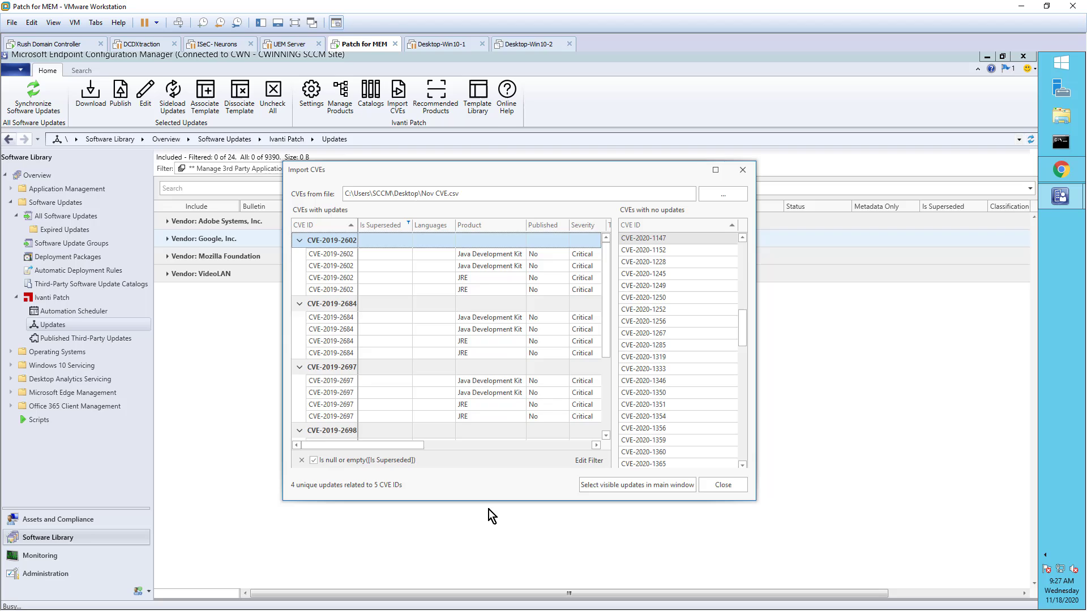
# Step: Include the remaining Java 8 Update 212 matches in the main updates list
pyautogui.scroll(-3)
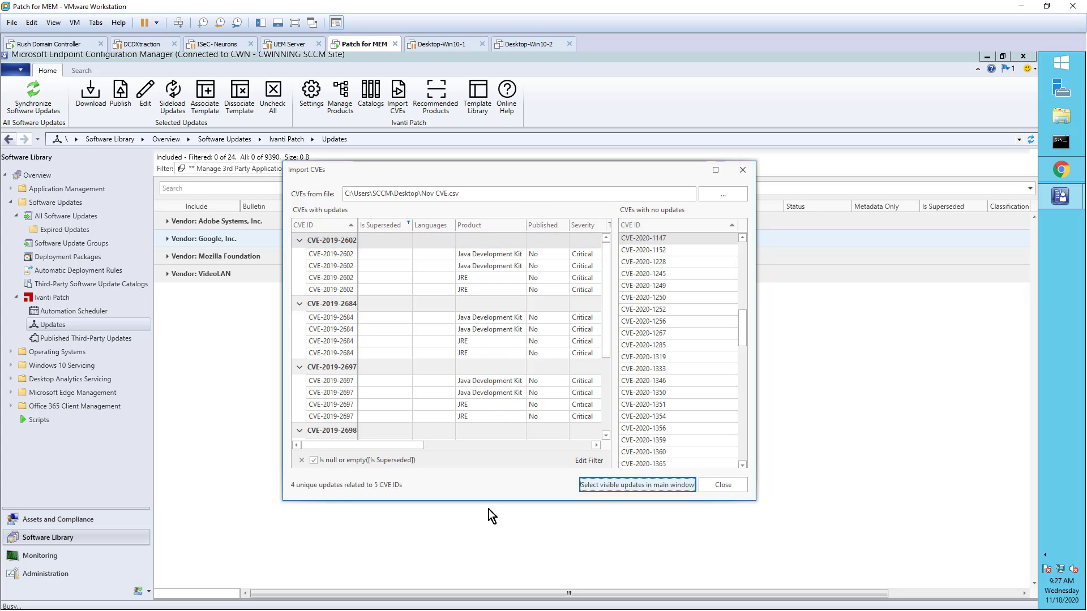
pyautogui.click(638, 485)
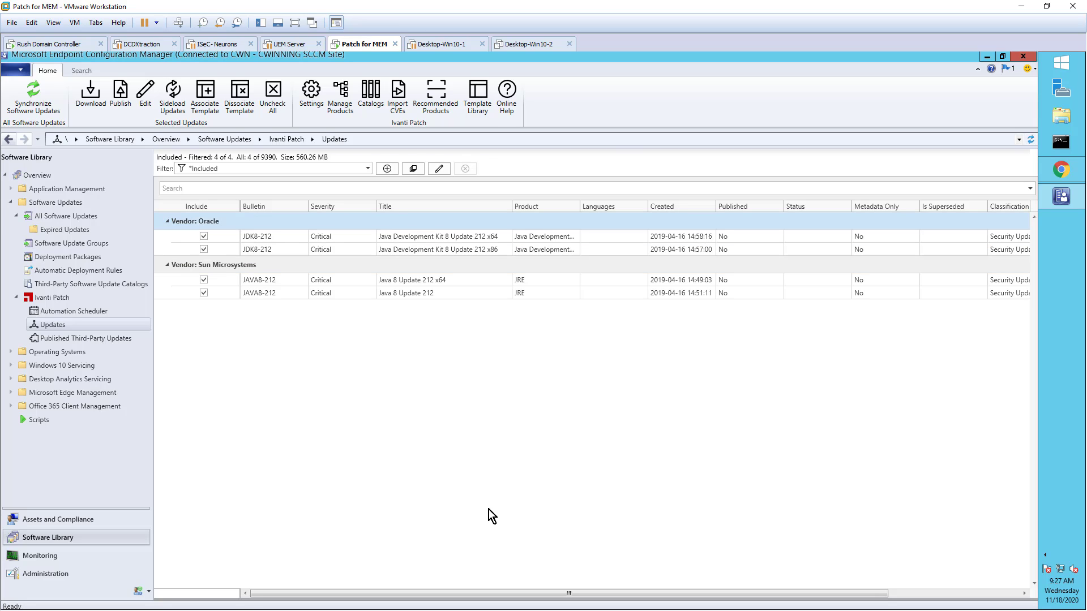
pyautogui.click(120, 95)
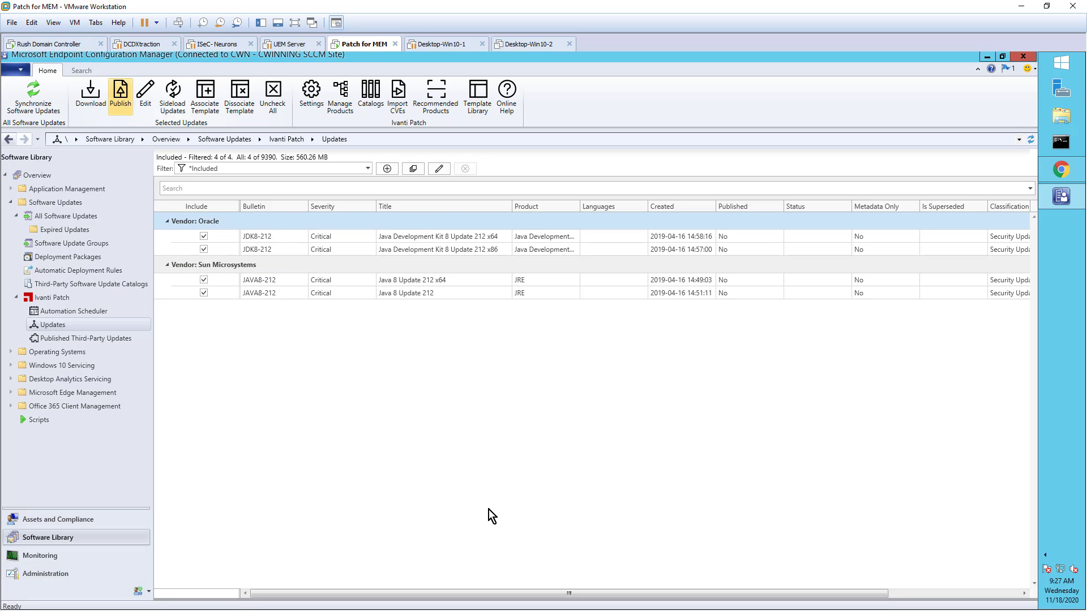
pyautogui.moveTo(120, 95)
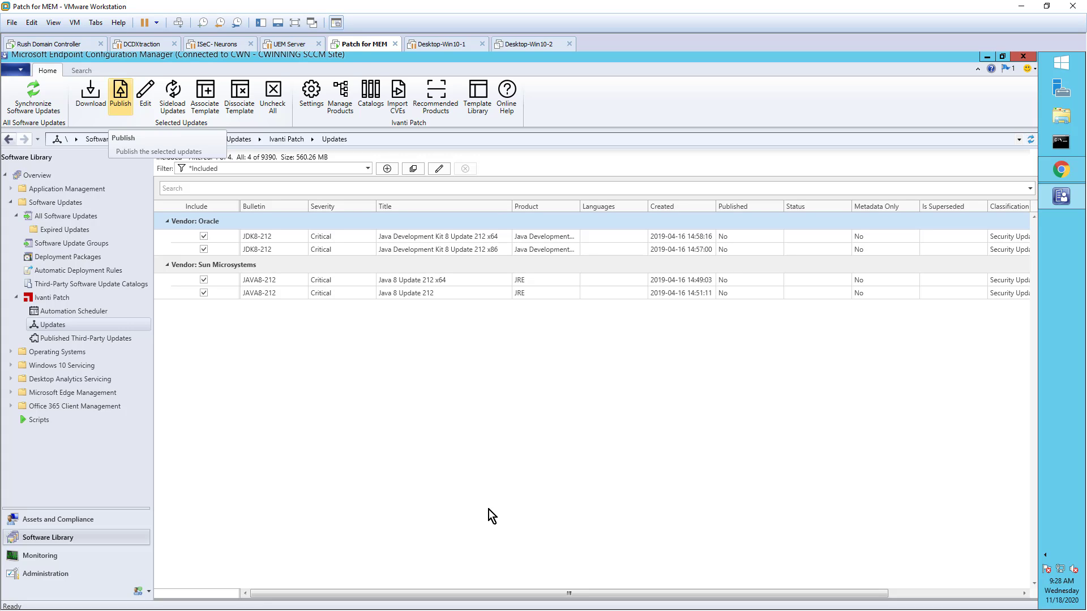
pyautogui.moveTo(489, 516)
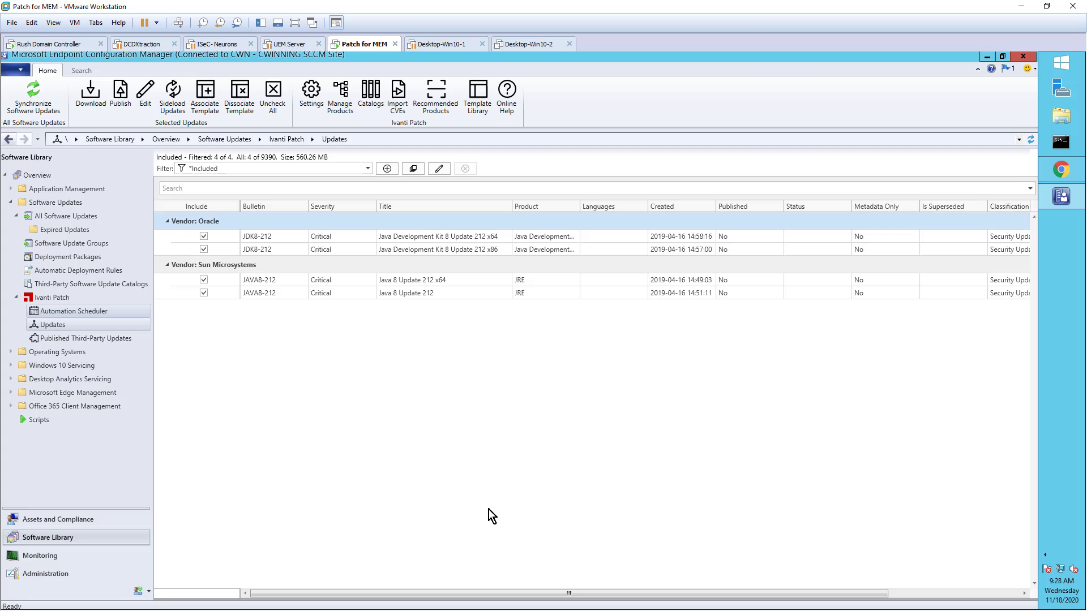
# Step: Start a publish-by-filter task named Month JR Task using the Manage 3rd Party Applications filter
pyautogui.click(73, 310)
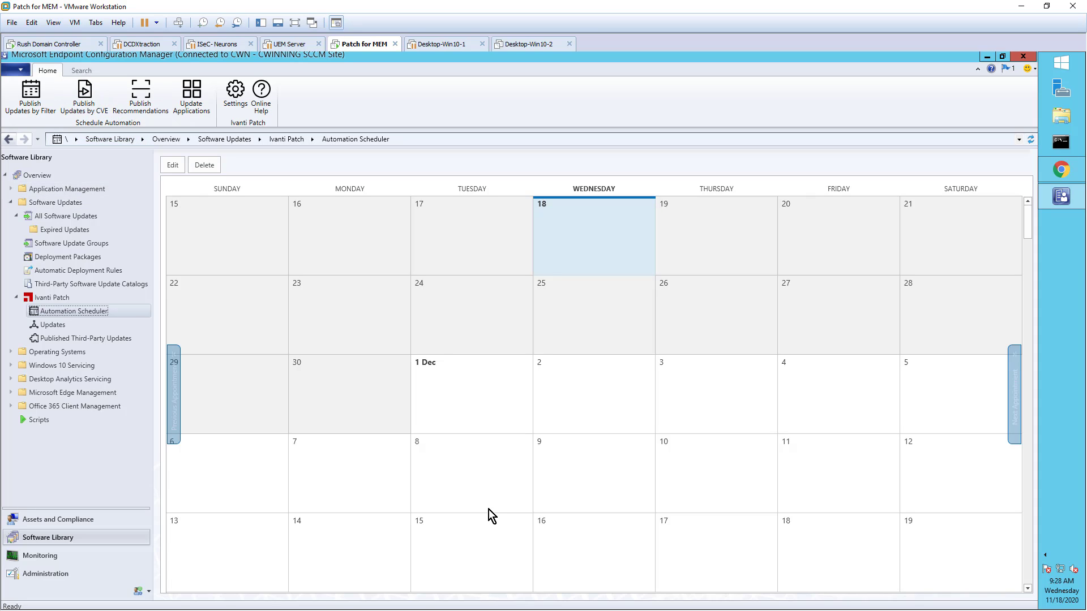
pyautogui.moveTo(30, 100)
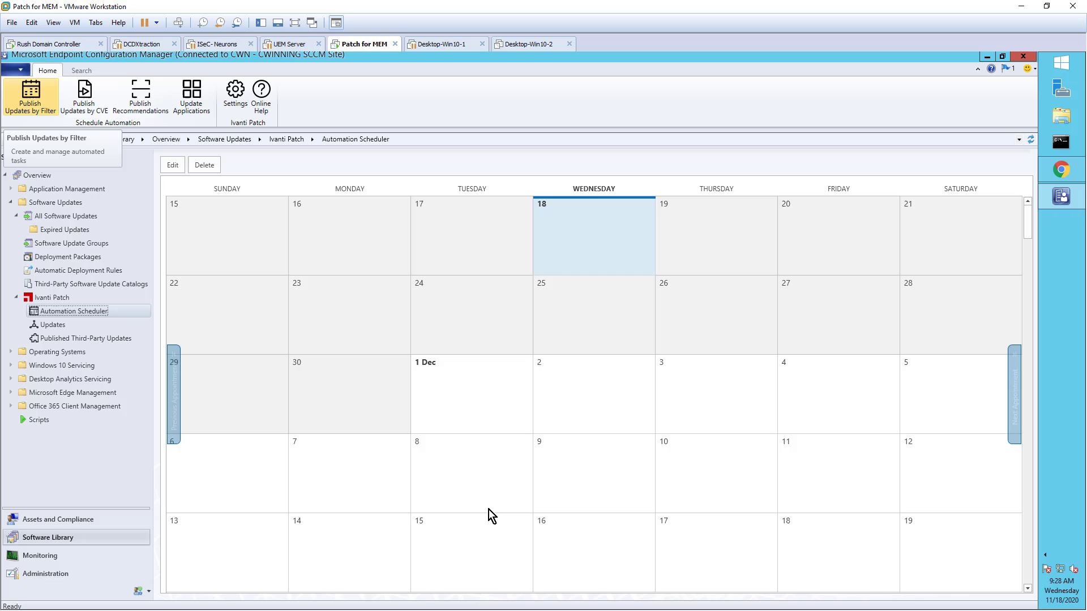
pyautogui.click(30, 102)
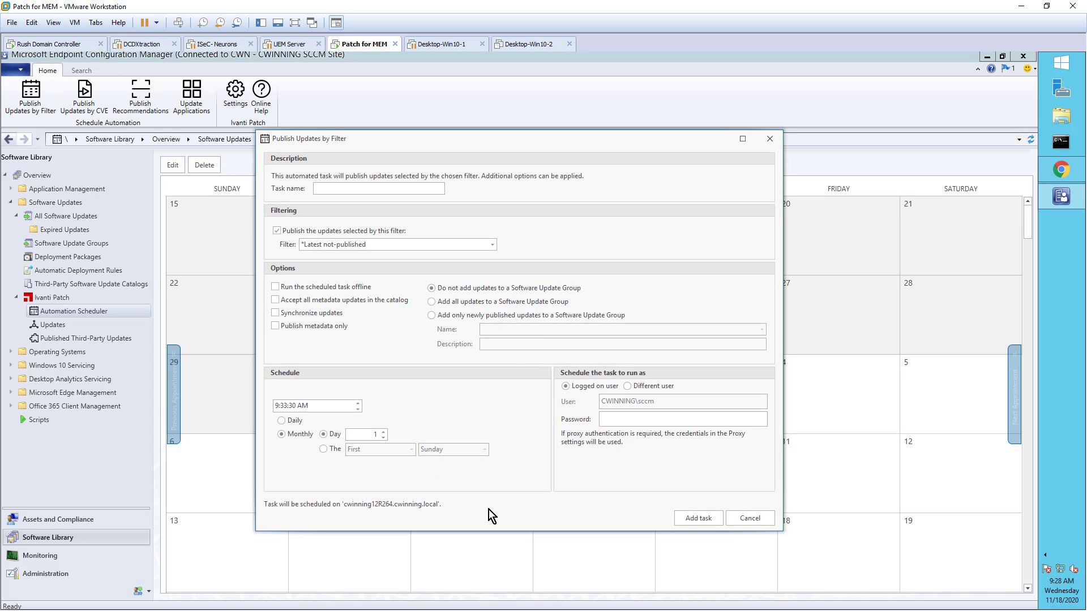
pyautogui.write('Month JR Task')
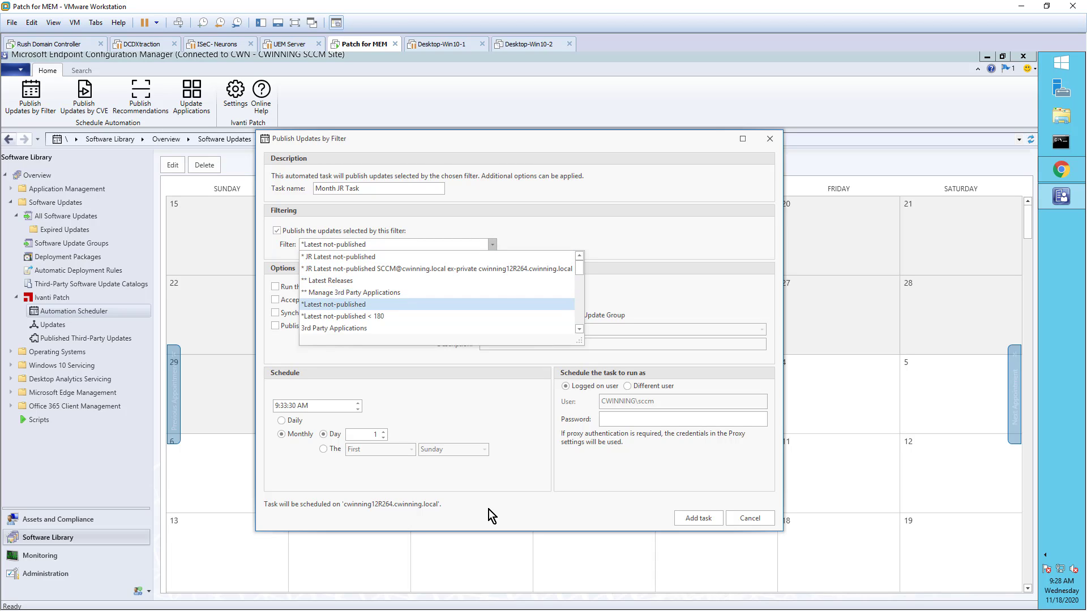
pyautogui.click(354, 293)
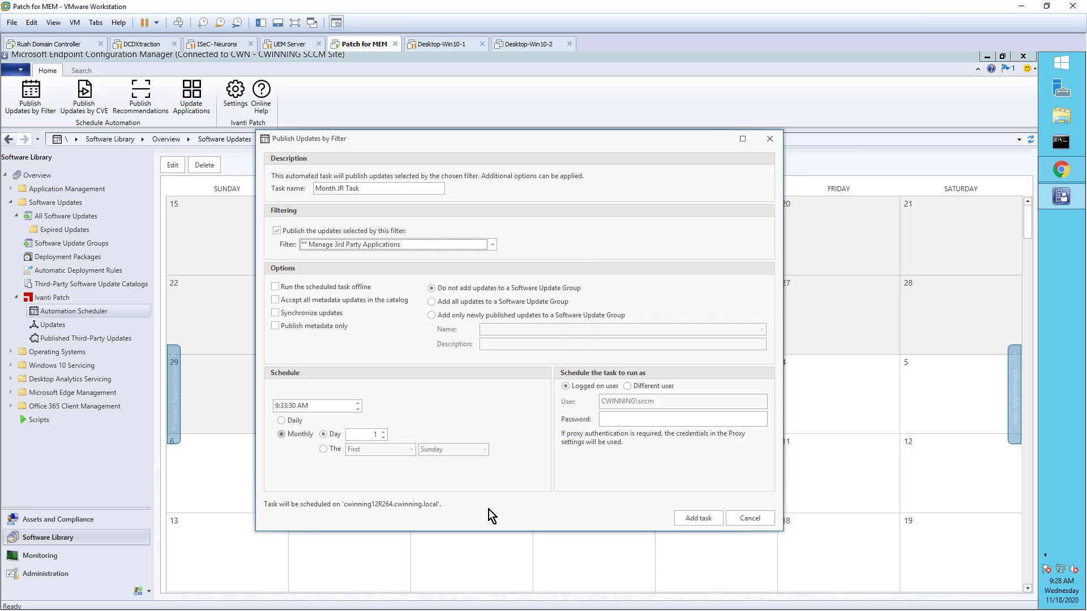
# Step: Schedule it monthly on the second Tuesday, enter the run-as password and add the task
pyautogui.click(323, 448)
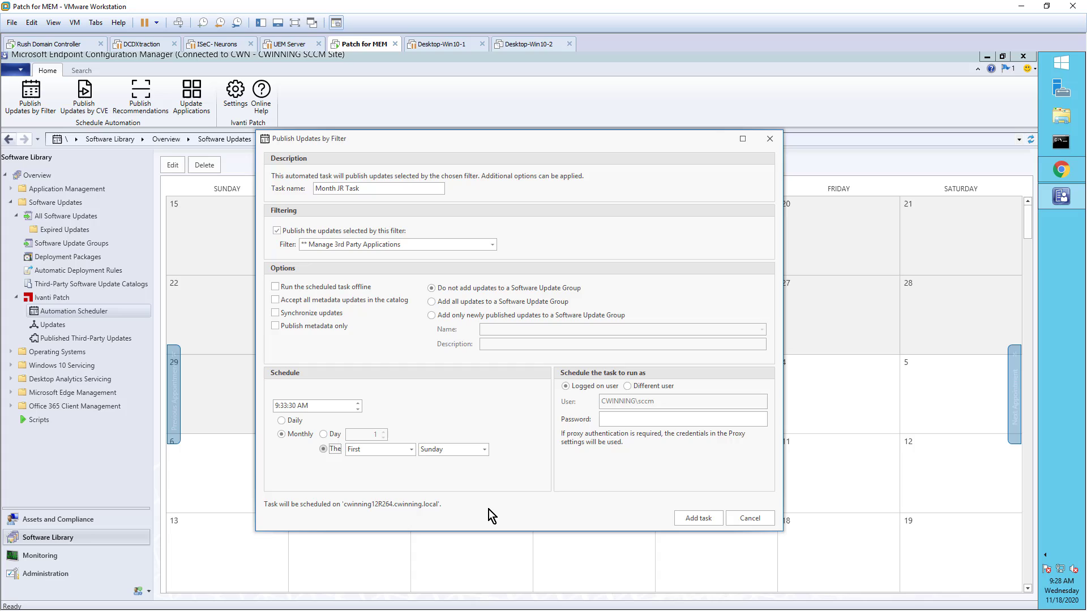
pyautogui.click(411, 449)
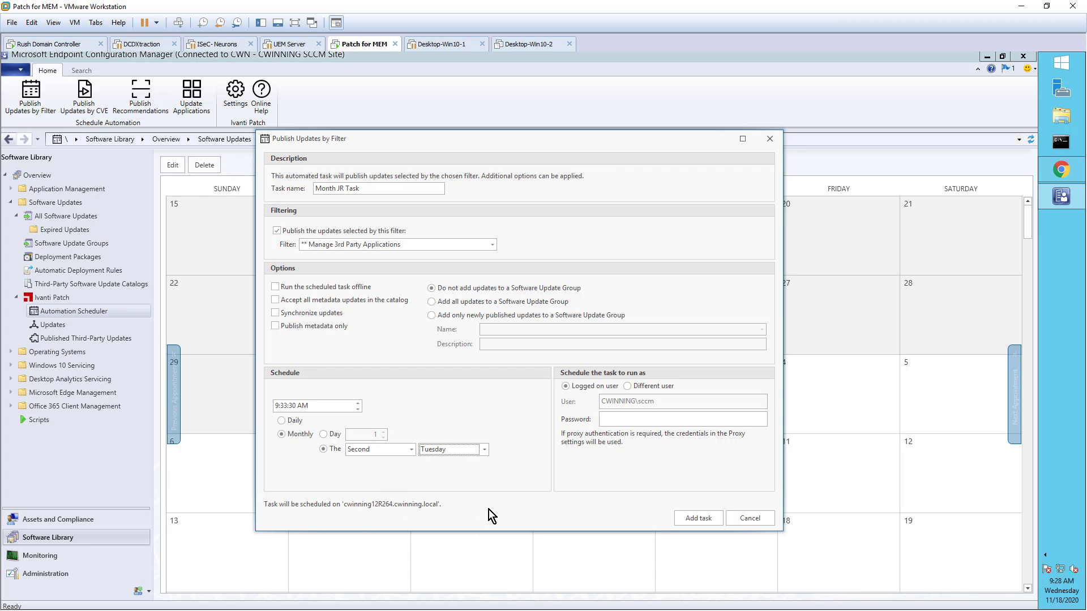
pyautogui.click(279, 406)
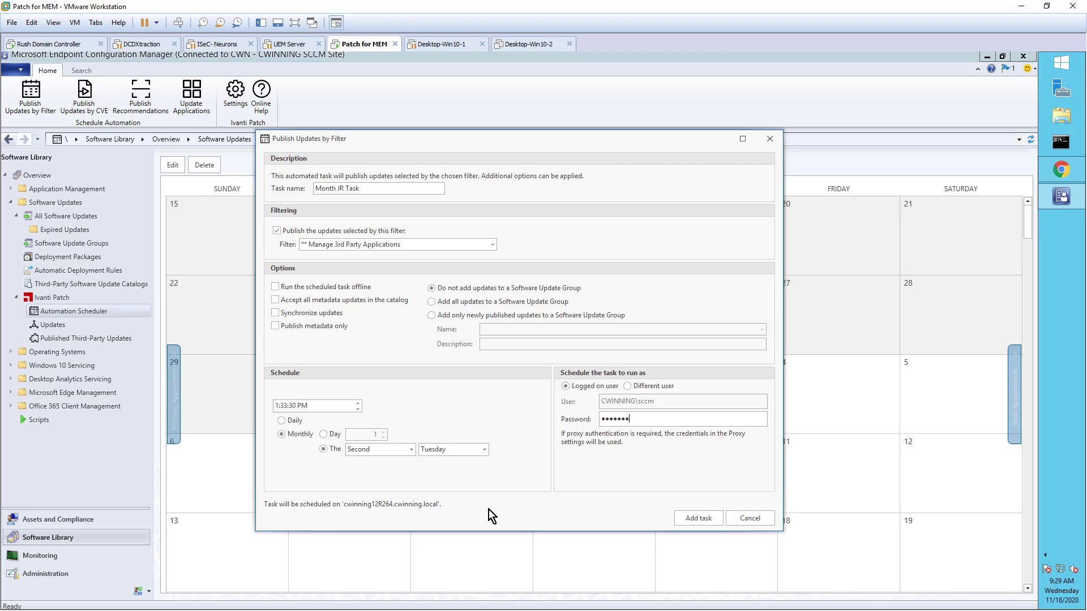
pyautogui.write('••••')
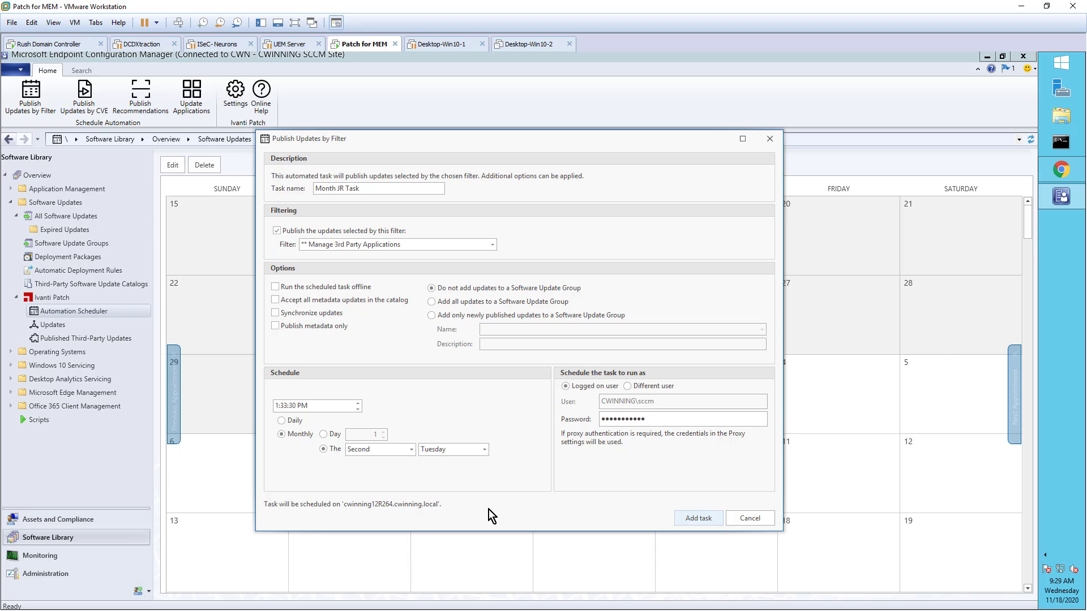
pyautogui.click(698, 518)
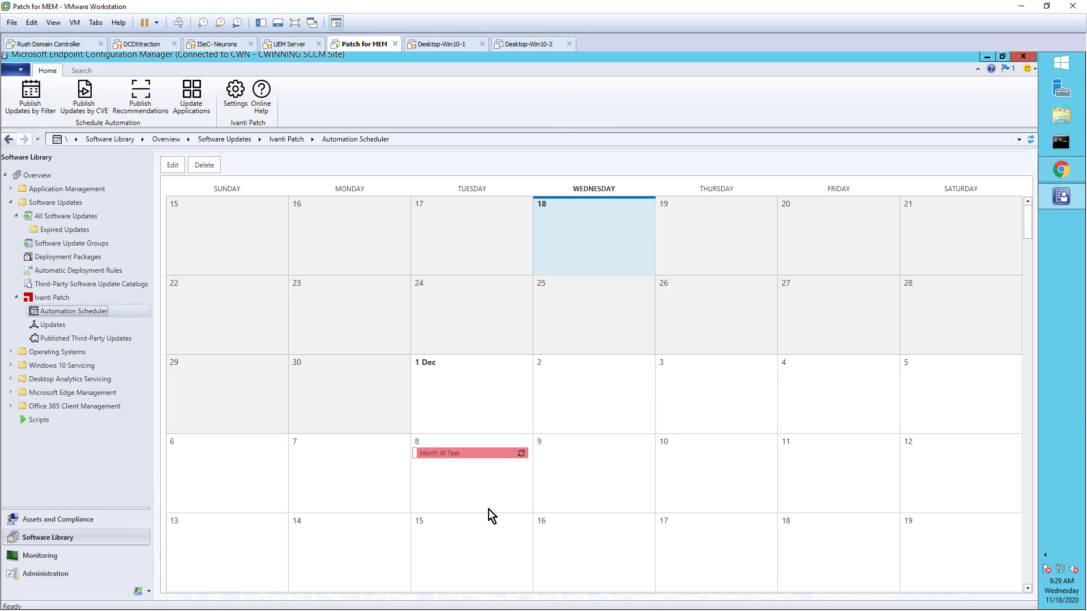
# Step: Open the empty general cve.txt file from the Automated CVE folder in Notepad
pyautogui.click(459, 453)
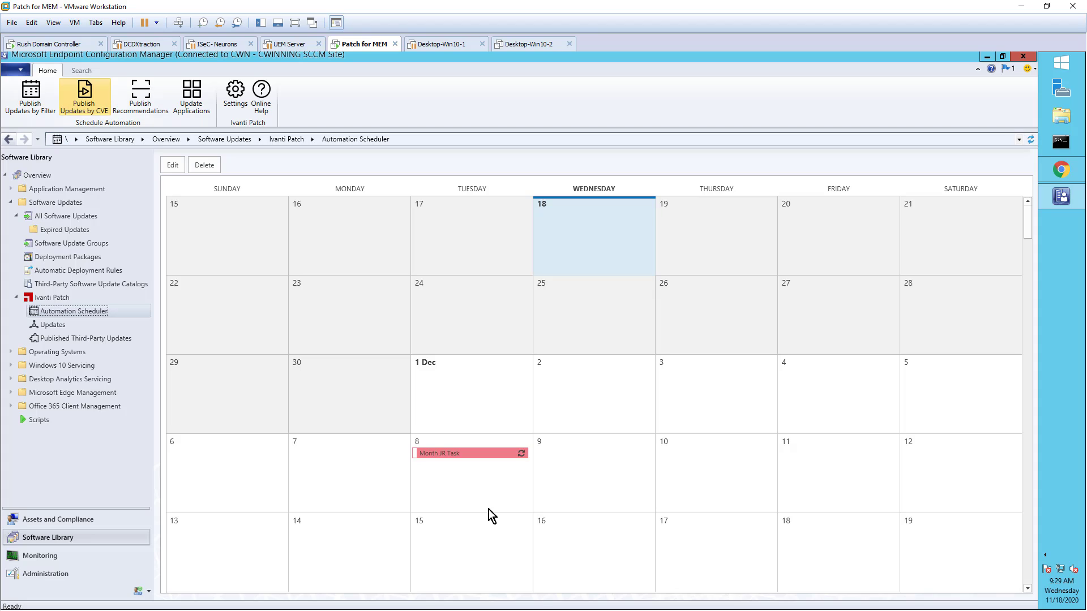
pyautogui.moveTo(84, 95)
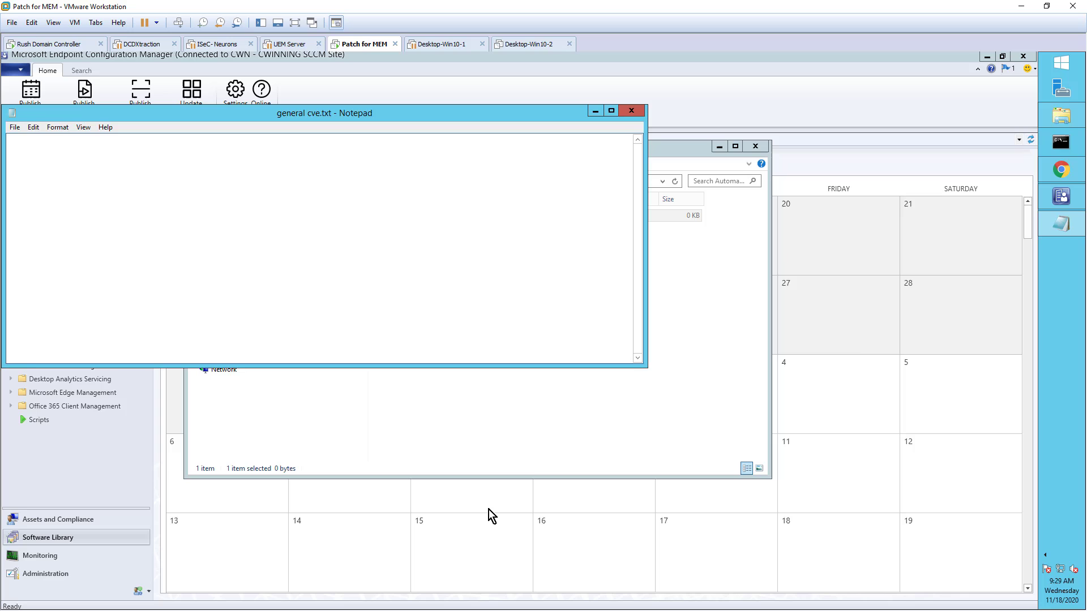
# Step: Switch to the Chrome window showing the cve.mitre.org adobe search results
pyautogui.click(632, 110)
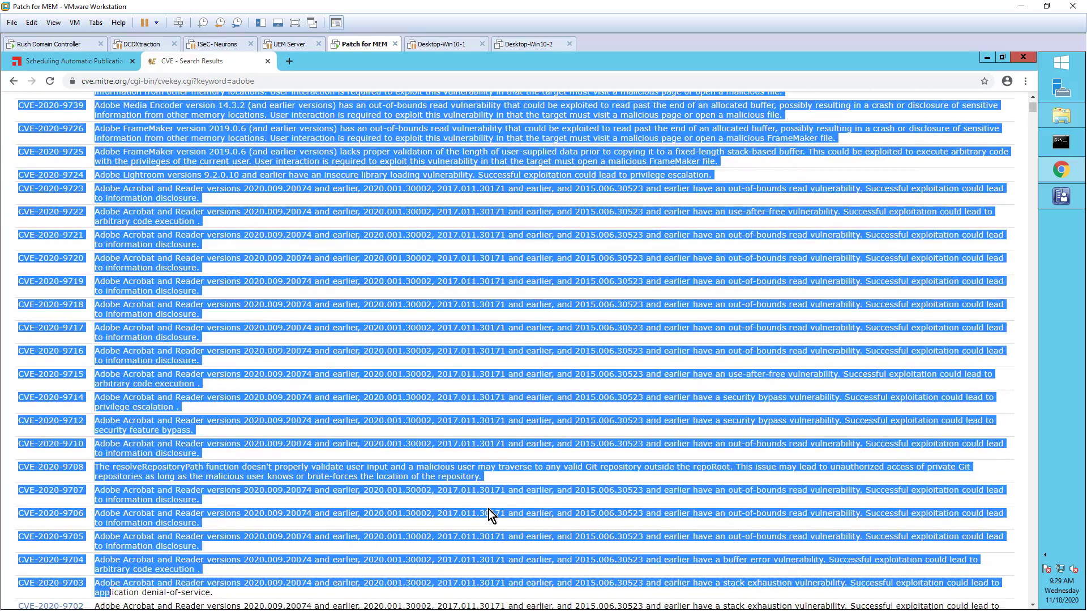
pyautogui.scroll(-3)
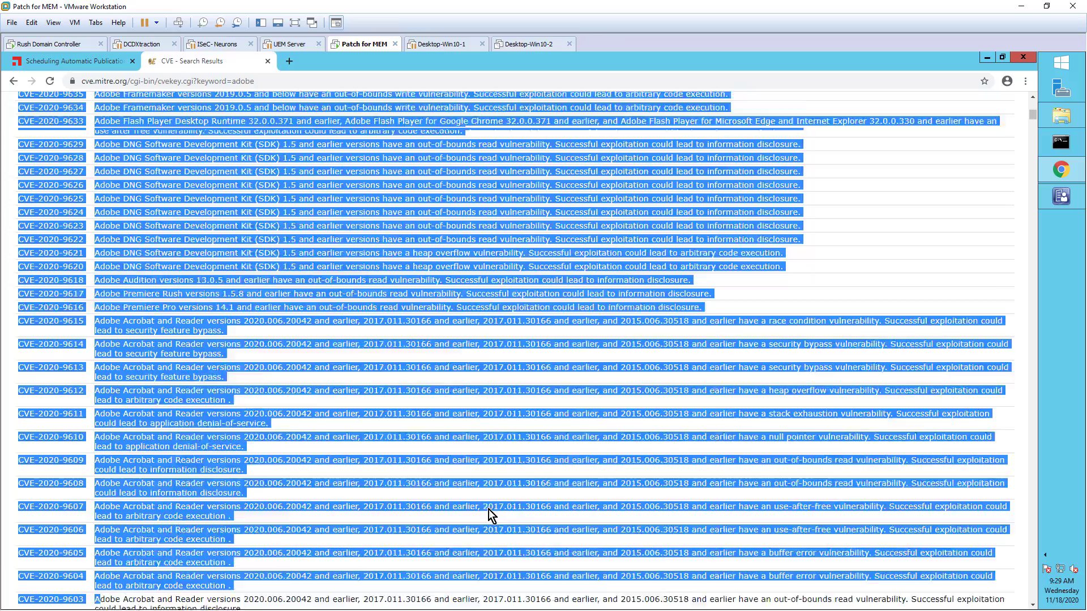
# Step: Scroll through and copy the adobe CVE results, then bring the Automated CVE folder forward
pyautogui.scroll(-3)
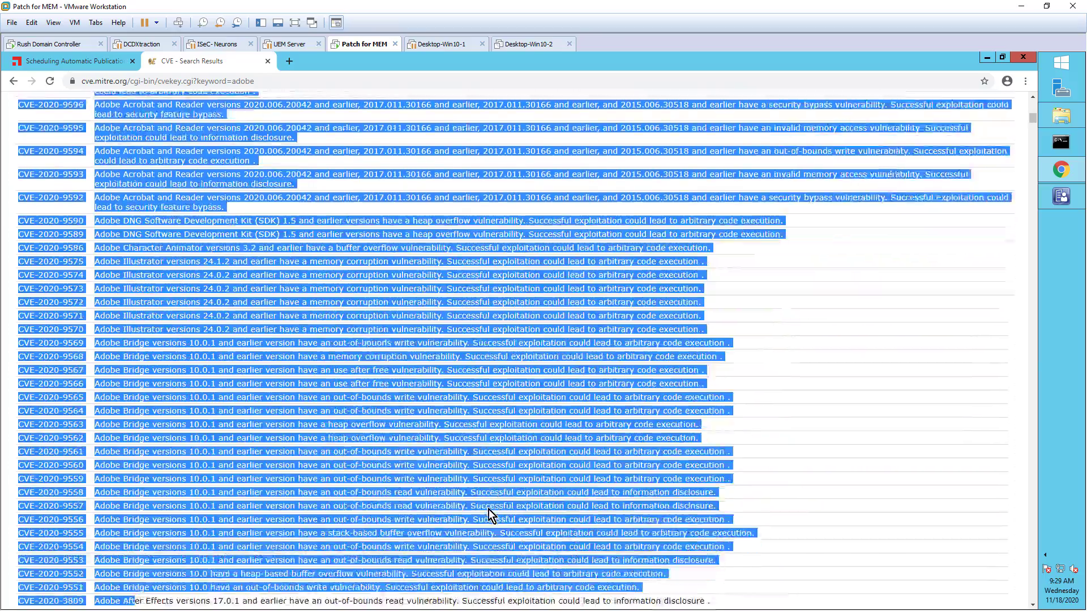
pyautogui.scroll(-3)
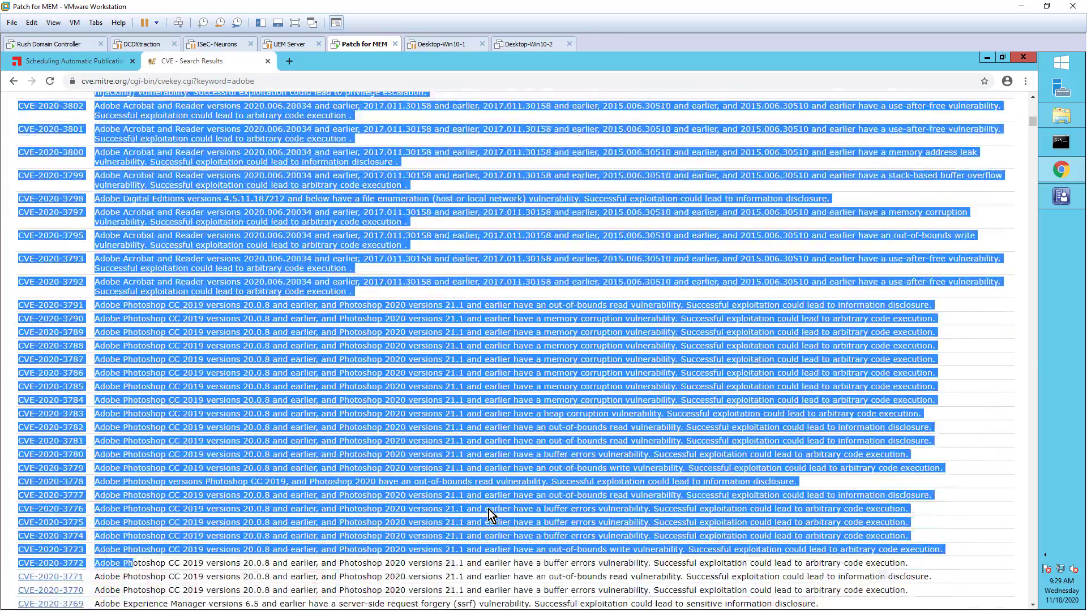
pyautogui.scroll(-3)
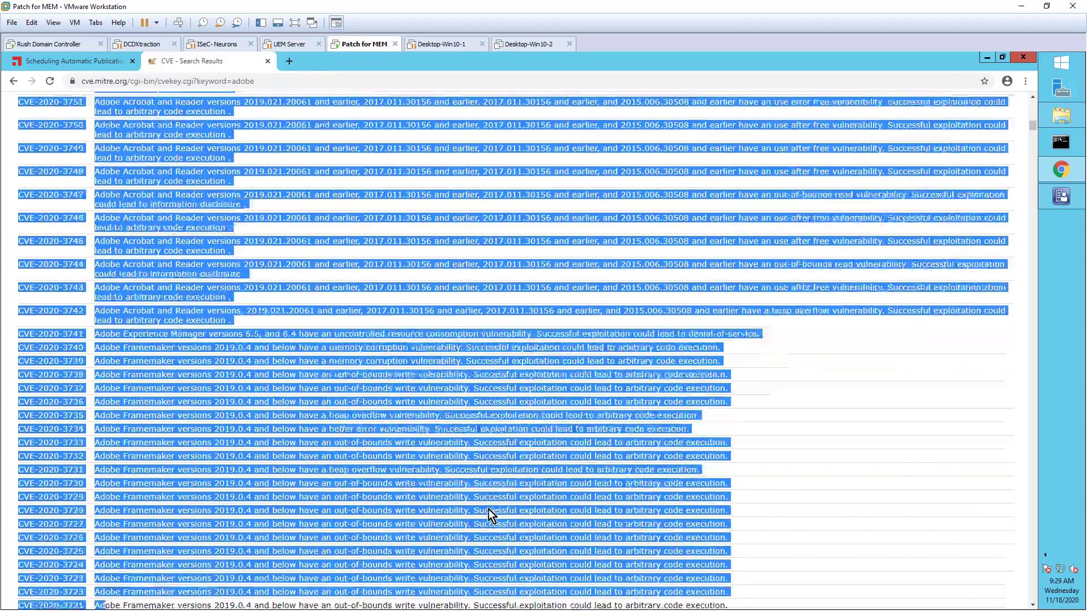
pyautogui.scroll(-3)
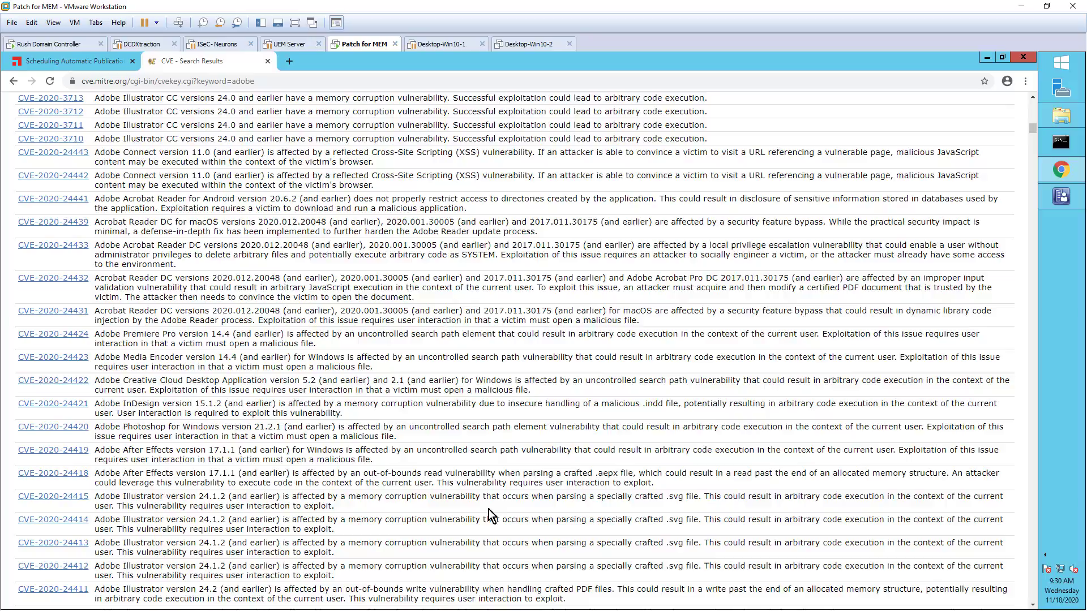
pyautogui.scroll(-3)
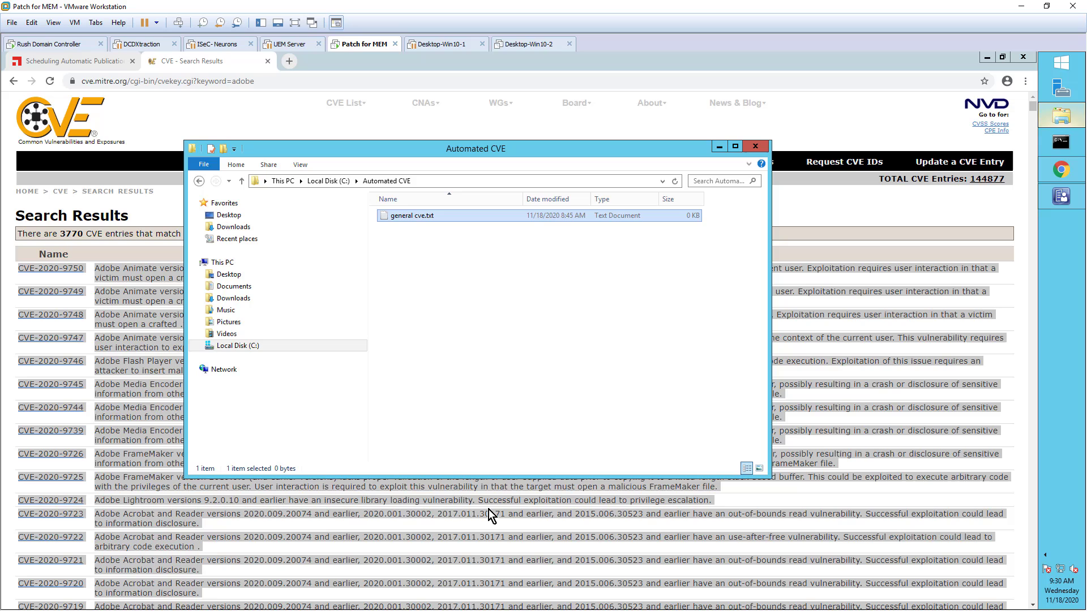
# Step: Paste the Adobe CVE entries into general cve.txt, save it and close Notepad
pyautogui.doubleClick(412, 215)
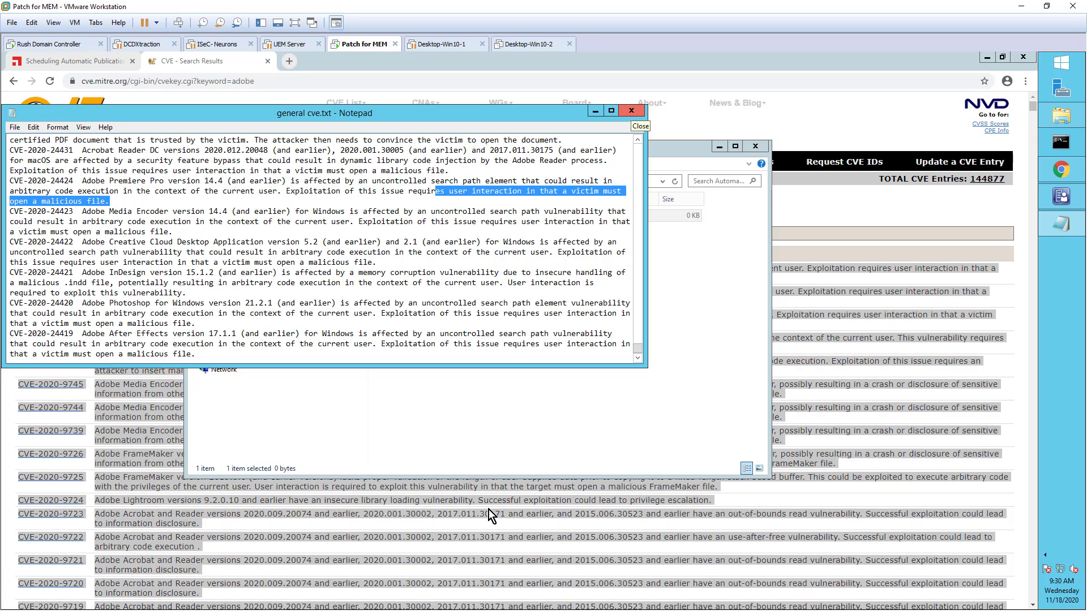
pyautogui.click(631, 111)
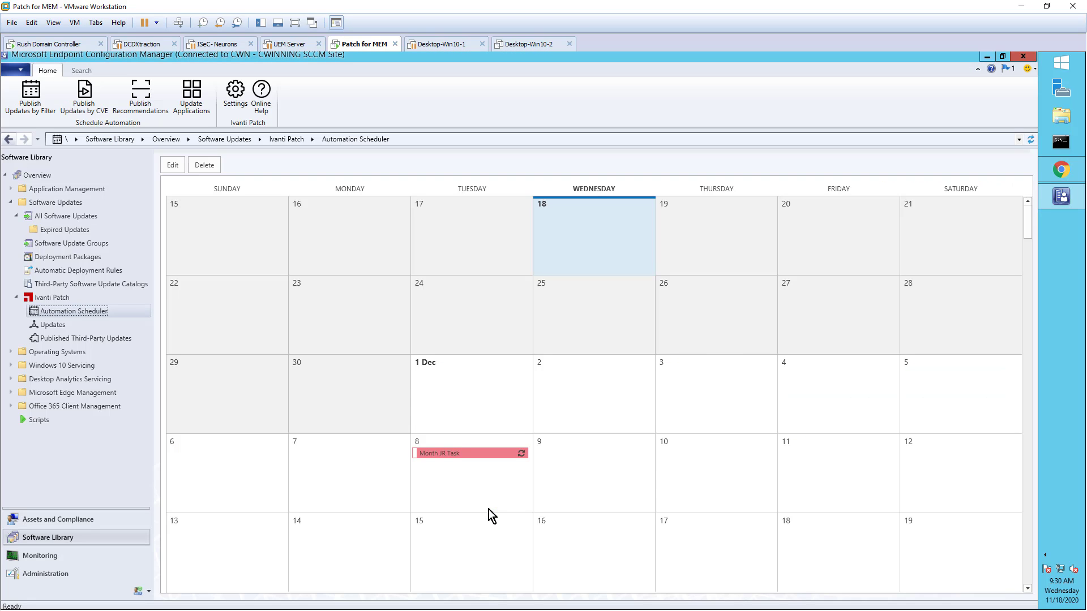
# Step: Start a publish-by-CVE task named 'By CVE' and browse for its source folder
pyautogui.click(83, 98)
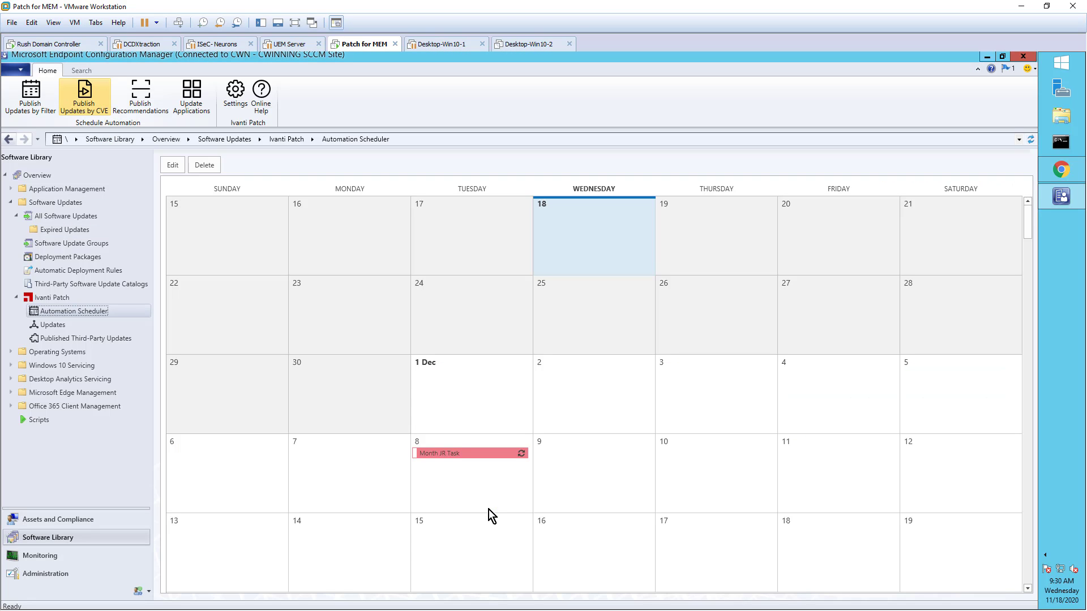
pyautogui.moveTo(84, 96)
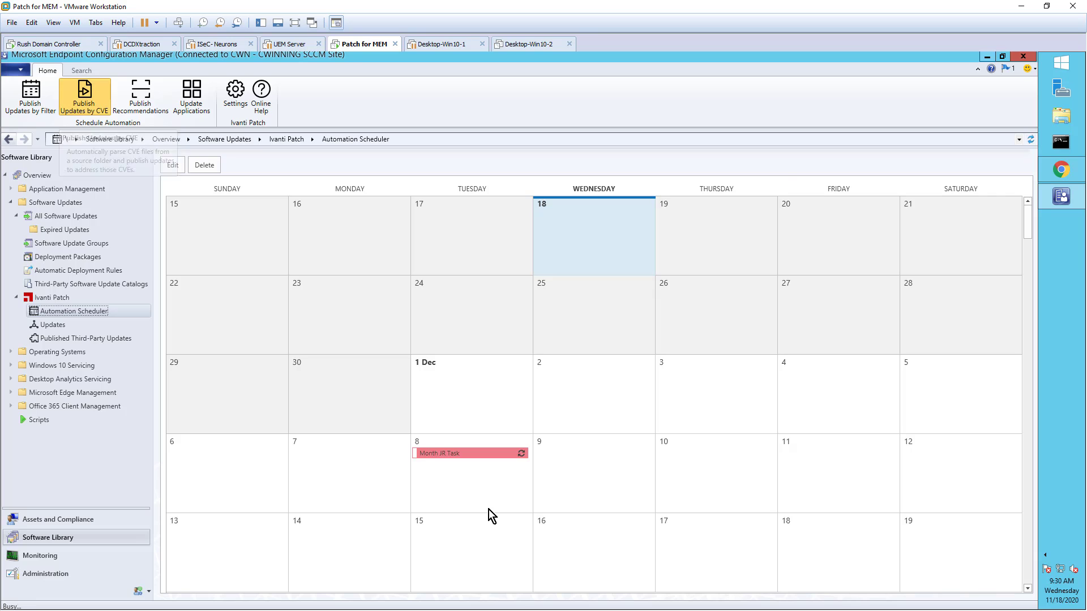
pyautogui.click(83, 93)
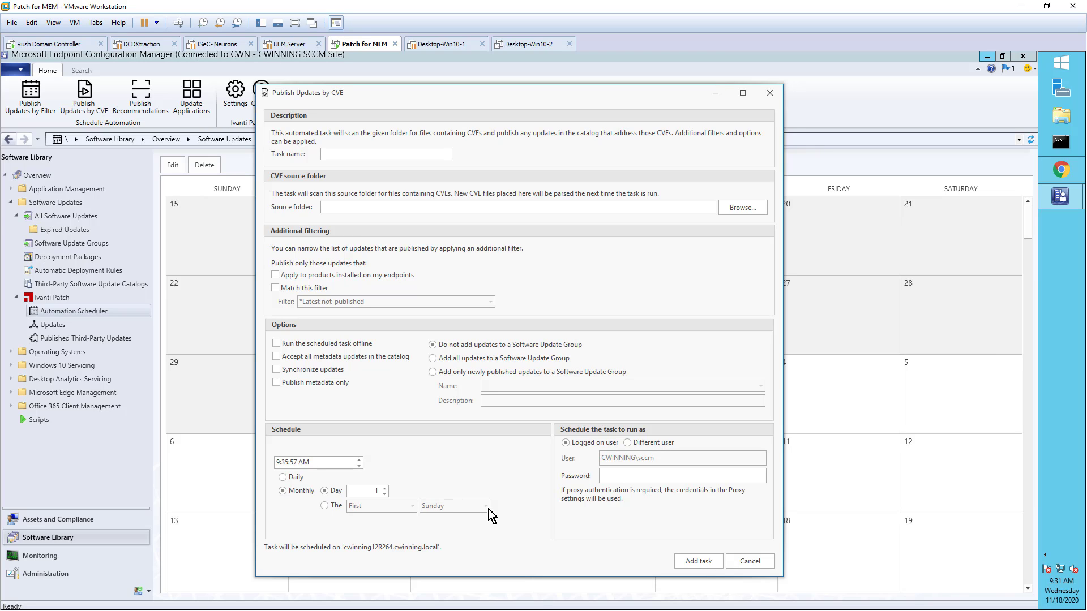
pyautogui.write('By')
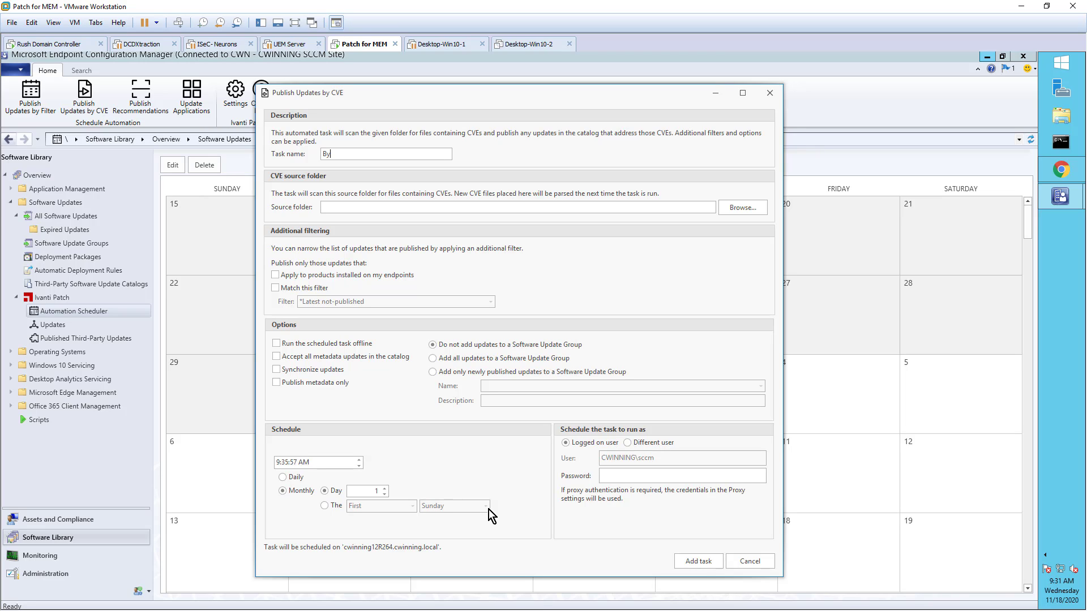
pyautogui.write('CVE')
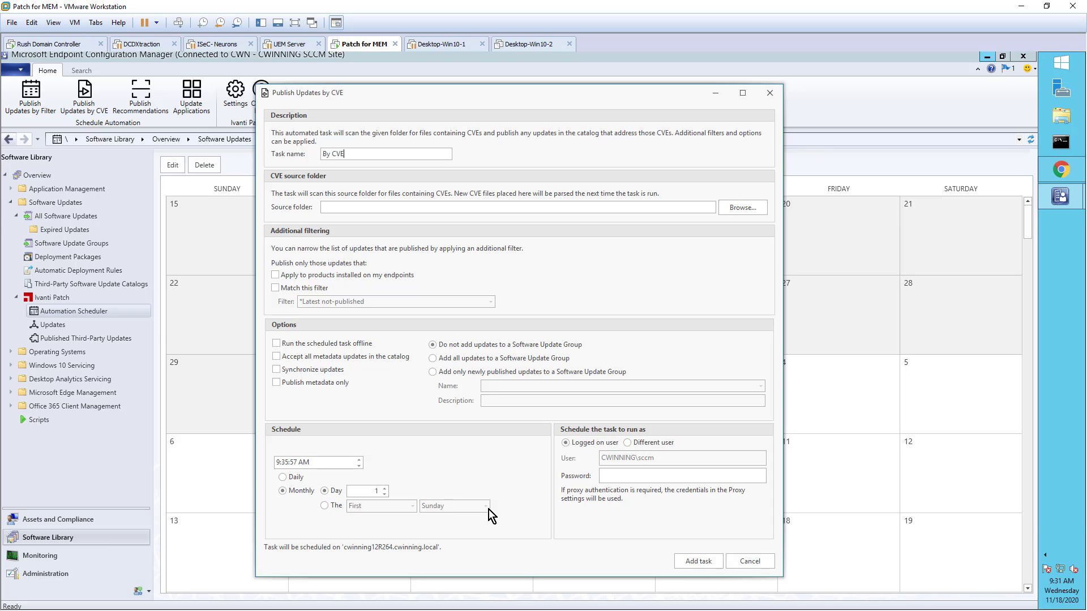
pyautogui.click(743, 207)
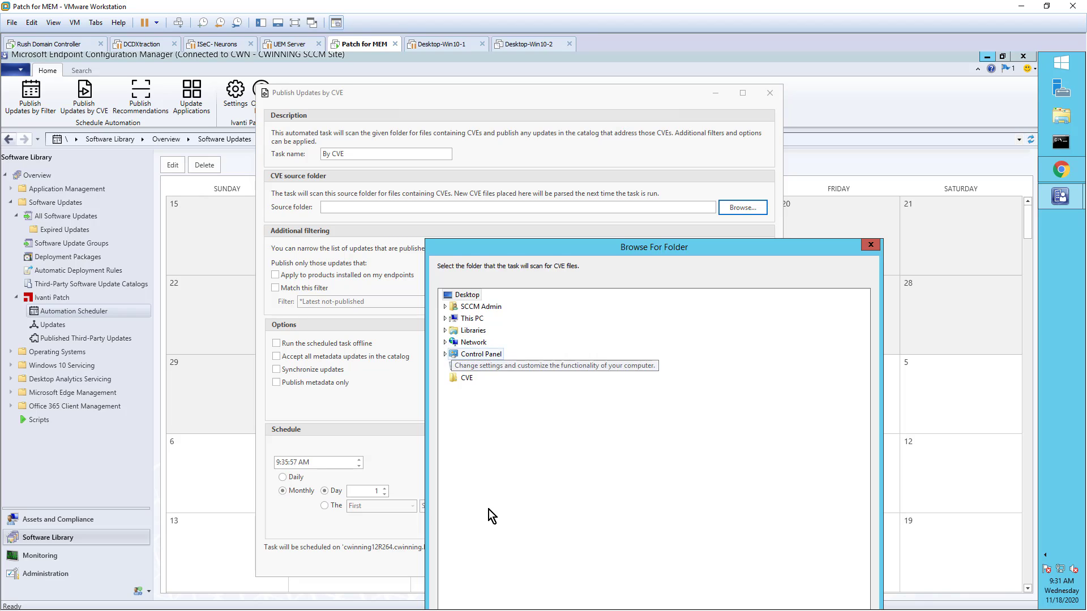
# Step: Point the By CVE task at the \\cwinning12R264\C$\Automated CVE source folder
pyautogui.click(445, 318)
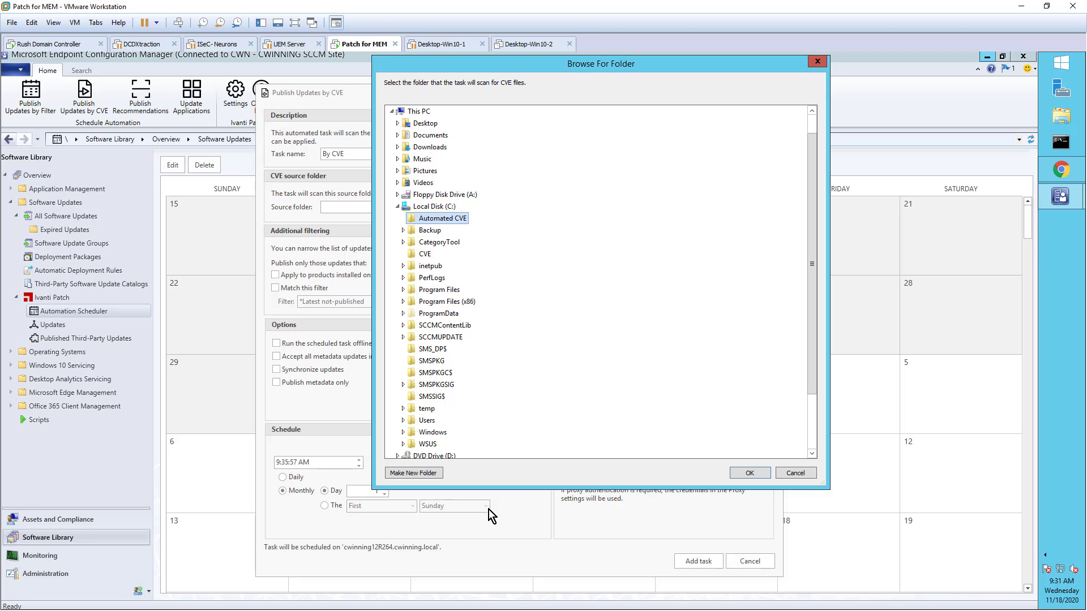
pyautogui.click(750, 474)
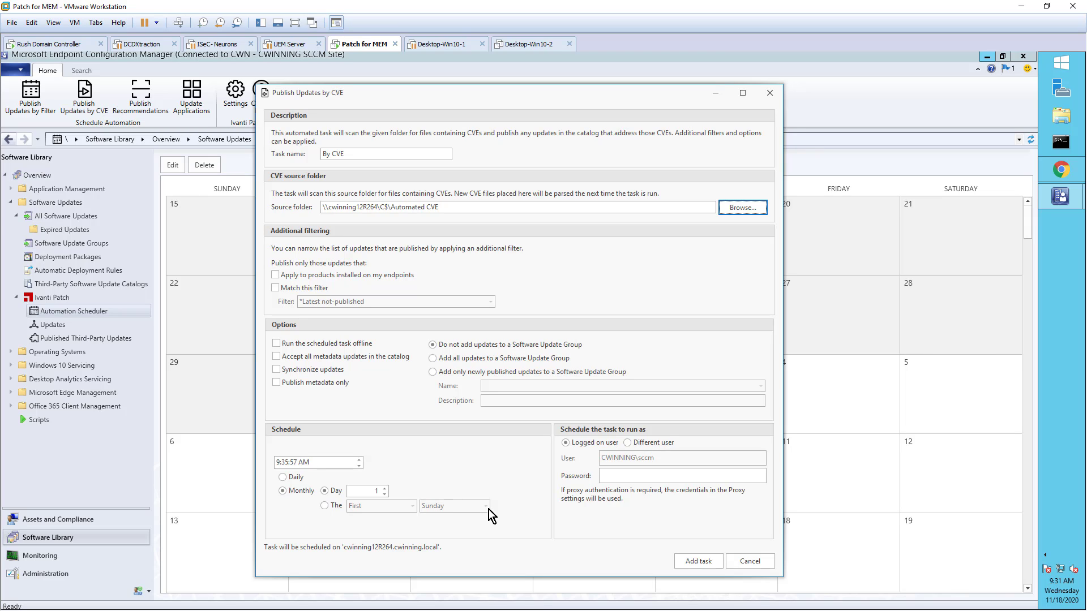
# Step: Limit publishing to latest not-published updates for products installed on endpoints
pyautogui.click(275, 287)
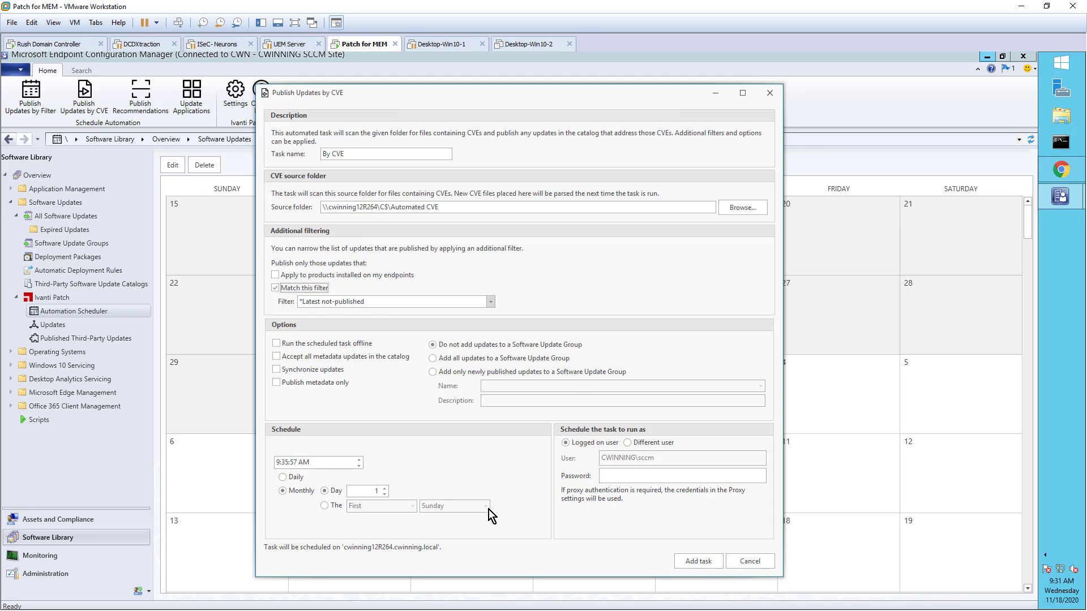
pyautogui.click(490, 302)
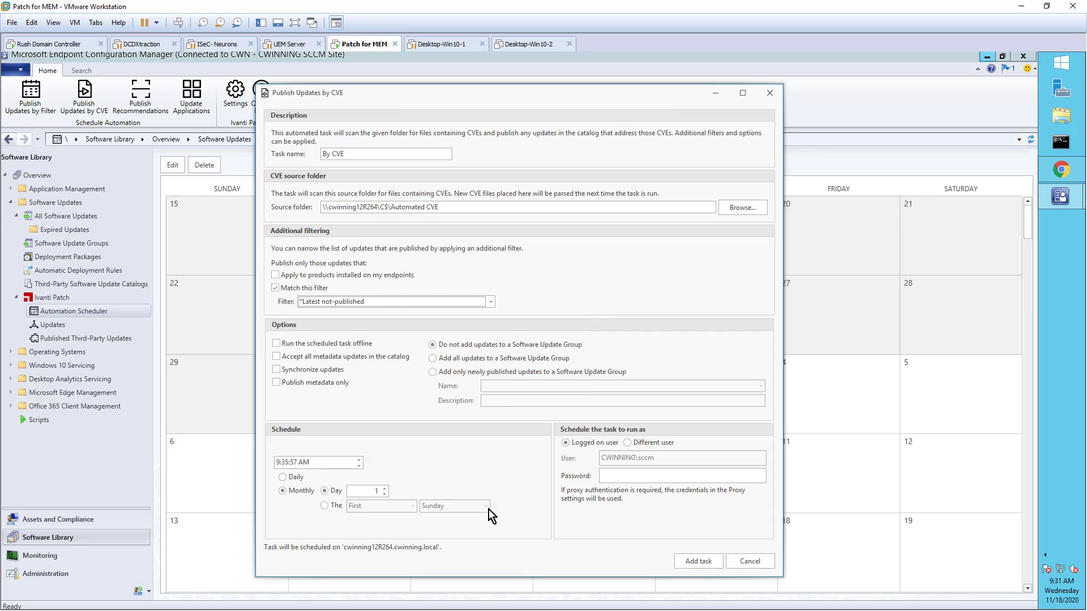
pyautogui.click(275, 275)
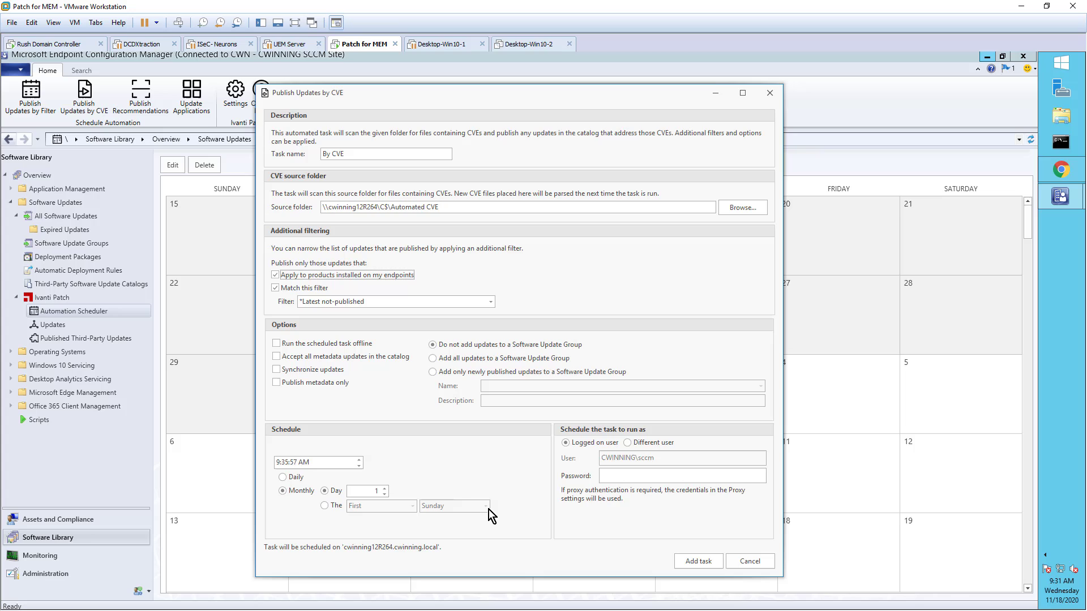
# Step: Schedule By CVE at 1:35 PM on the first Sunday monthly, with the account password, and add it
pyautogui.click(320, 462)
pyautogui.write('1')
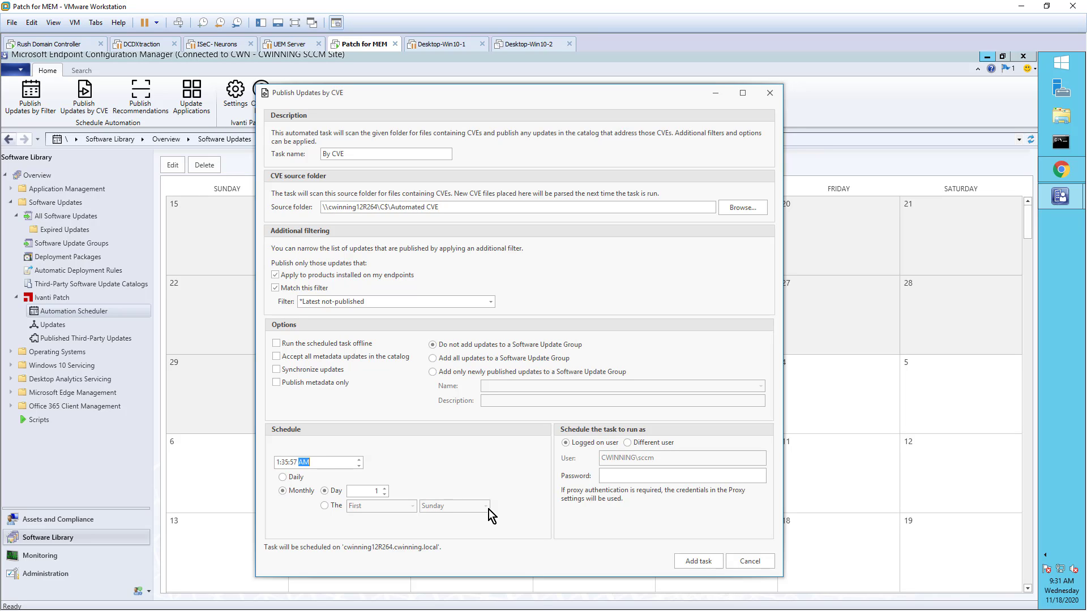
pyautogui.click(324, 505)
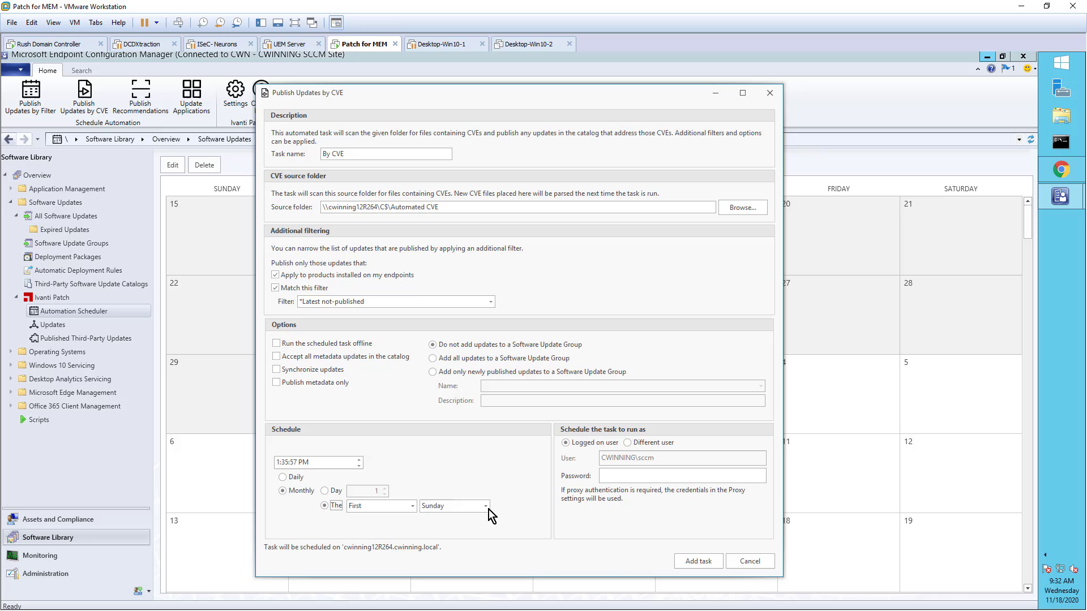
pyautogui.click(680, 476)
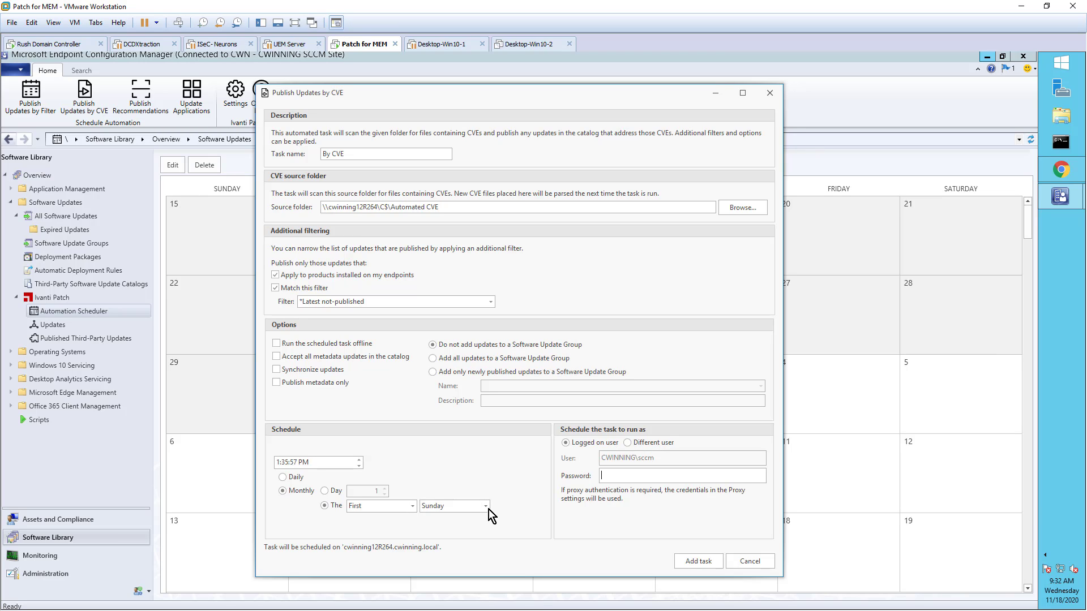
pyautogui.write('•••••')
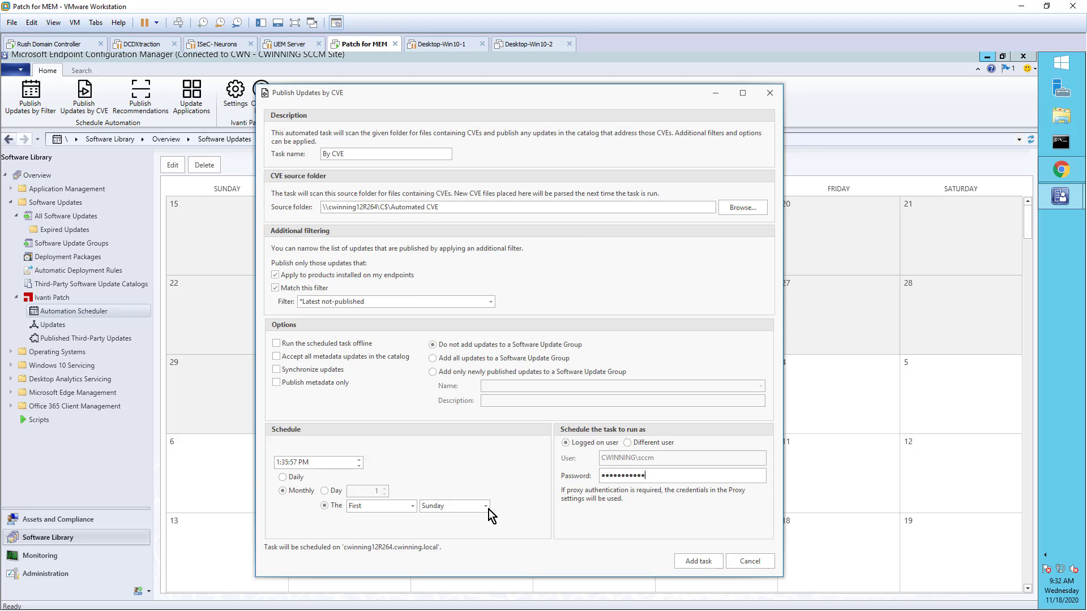
pyautogui.click(698, 561)
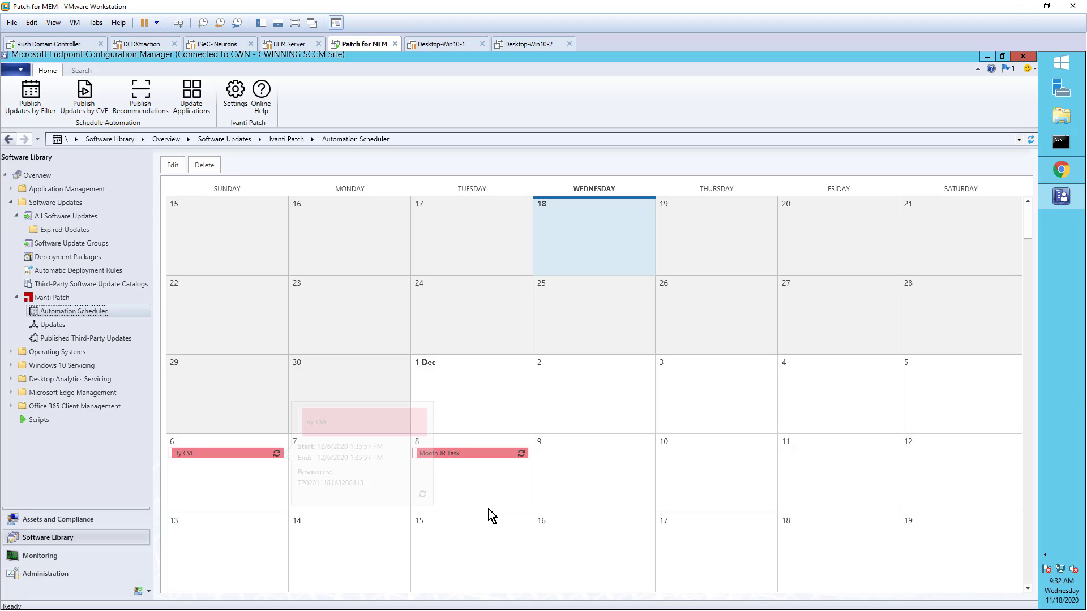
pyautogui.moveTo(141, 97)
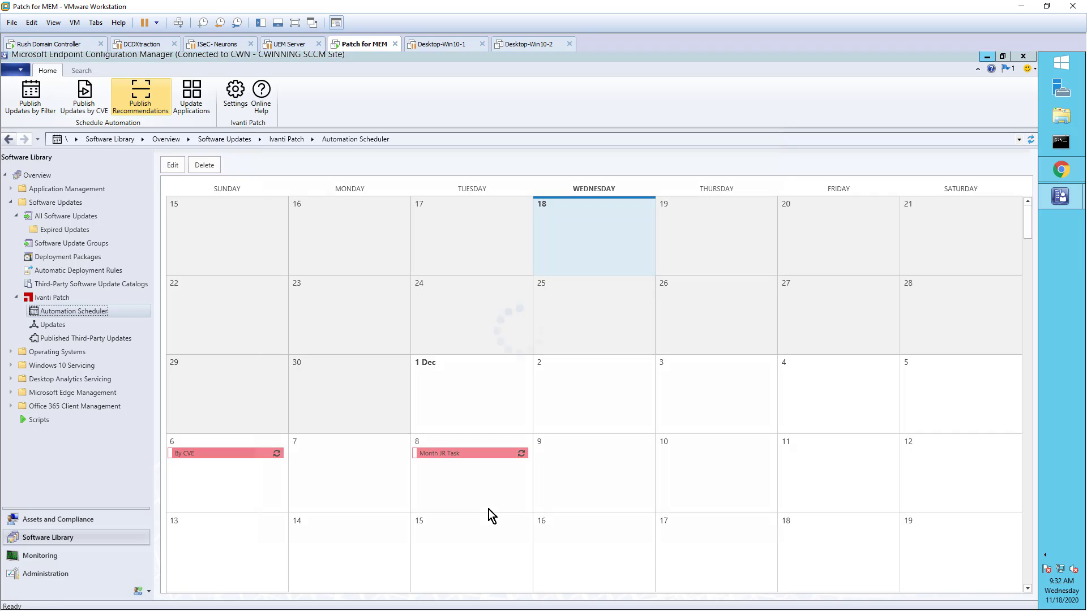
# Step: Start a Publish Recommendations task named Recommeded with the account password entered
pyautogui.click(140, 96)
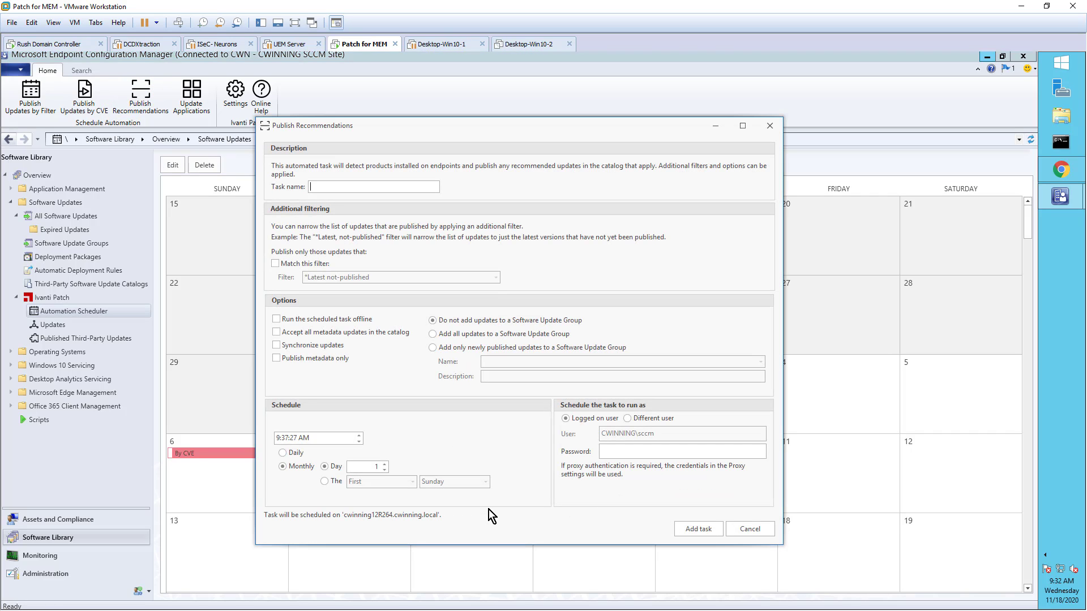
pyautogui.write('REco')
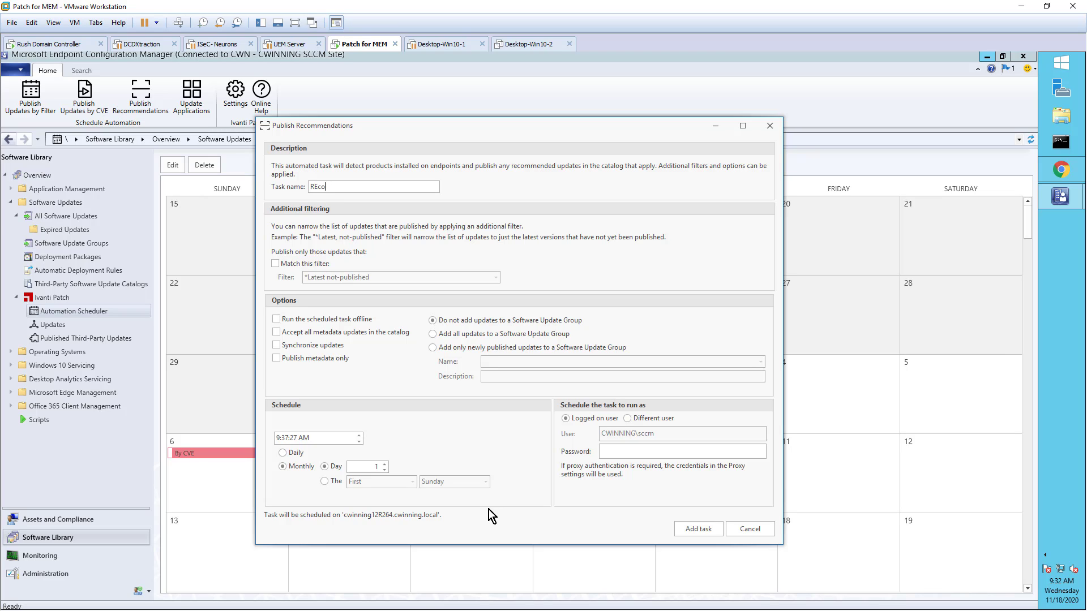
pyautogui.press('BackSpace')
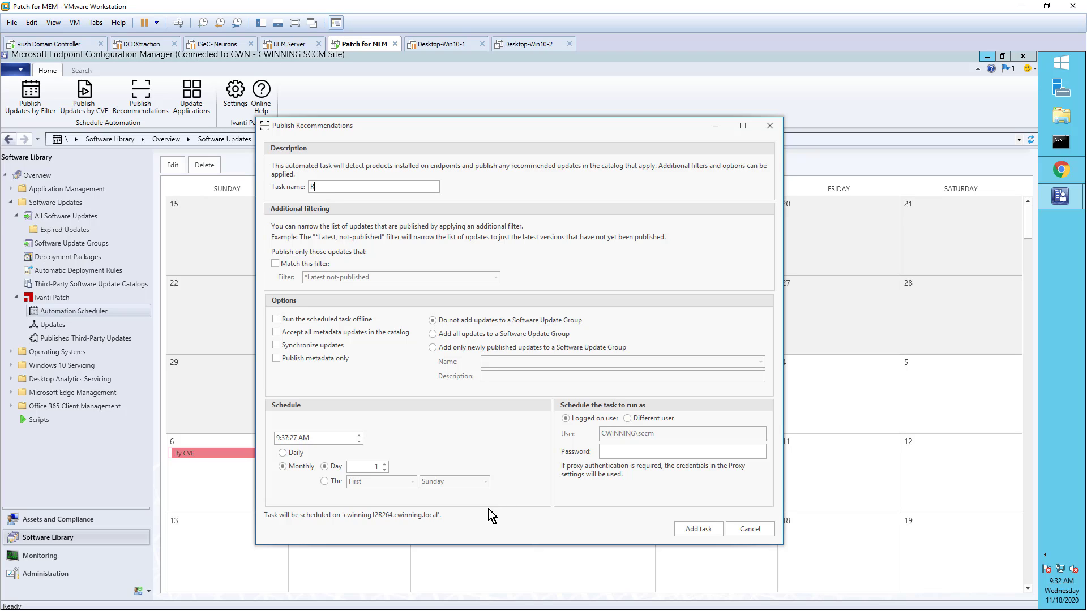
pyautogui.write('ecommend')
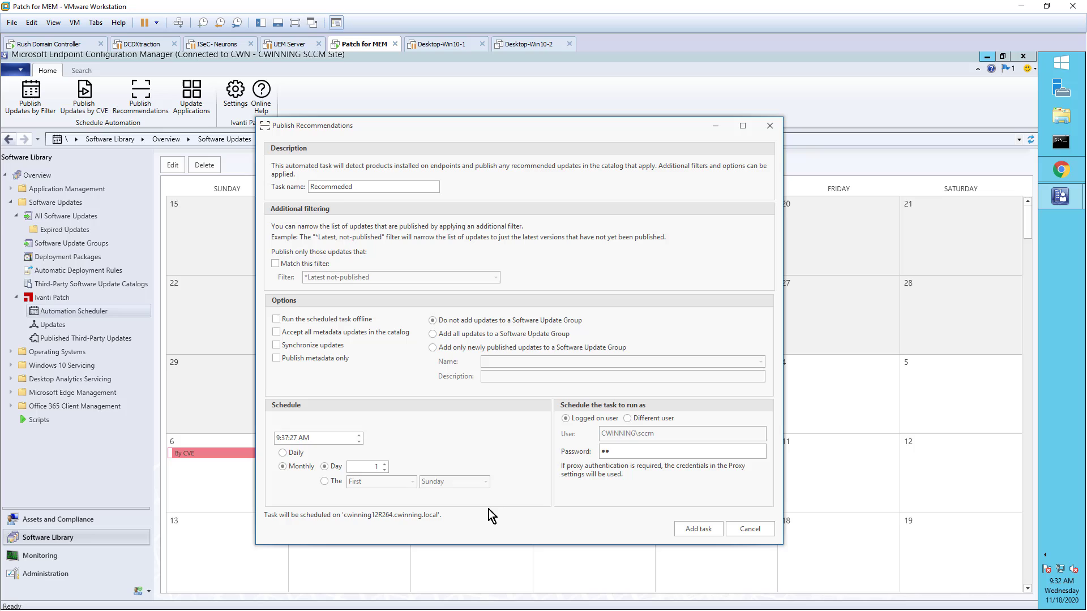
pyautogui.write('••••••')
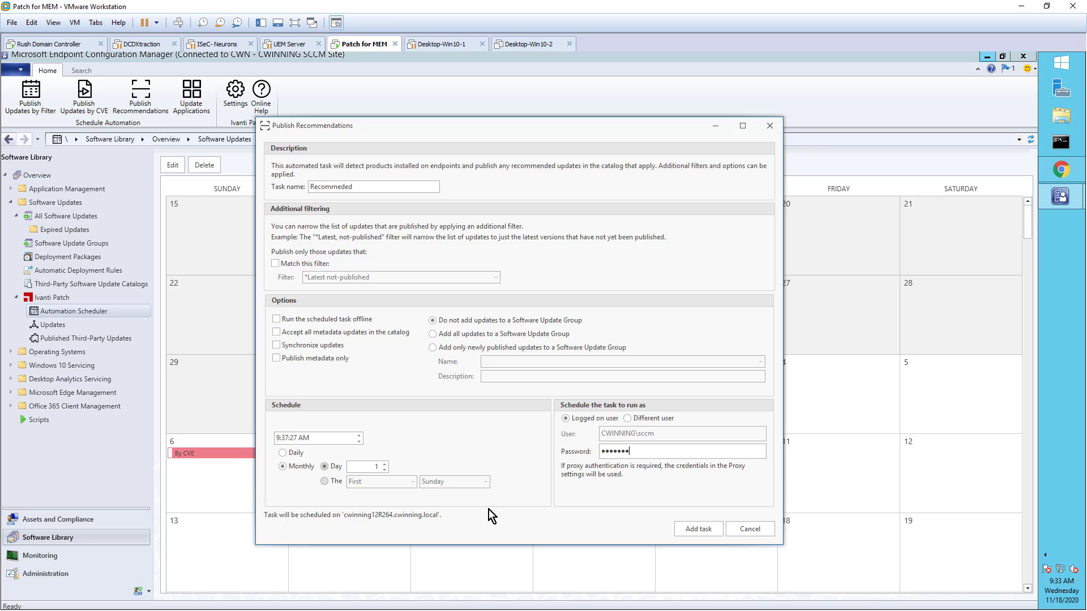
# Step: Apply the latest not-published filter and submit Recommeded, which returns a scheduling credentials error
pyautogui.click(275, 262)
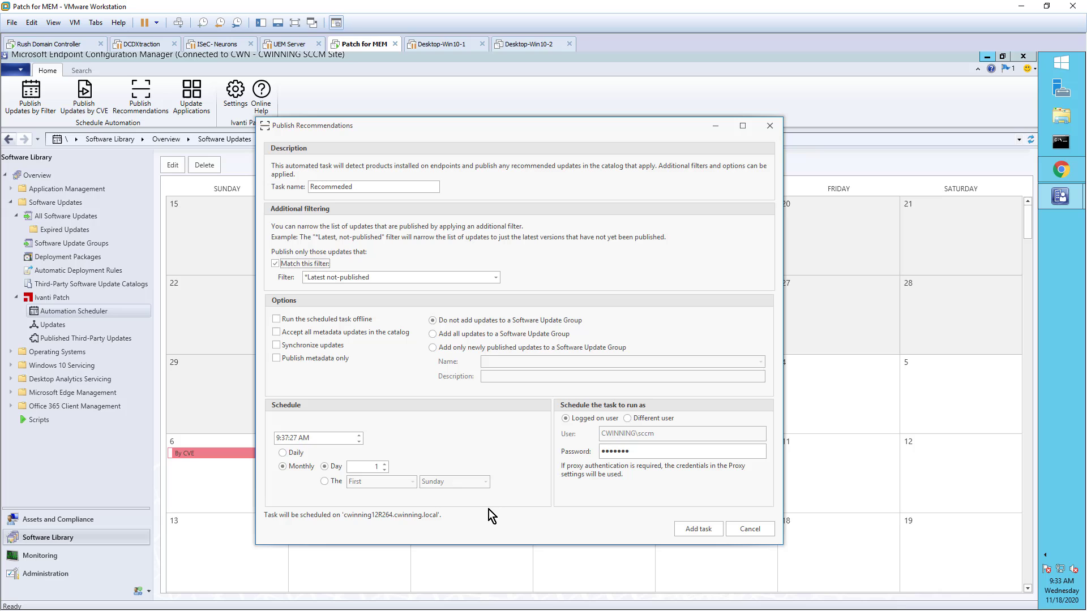
pyautogui.click(697, 529)
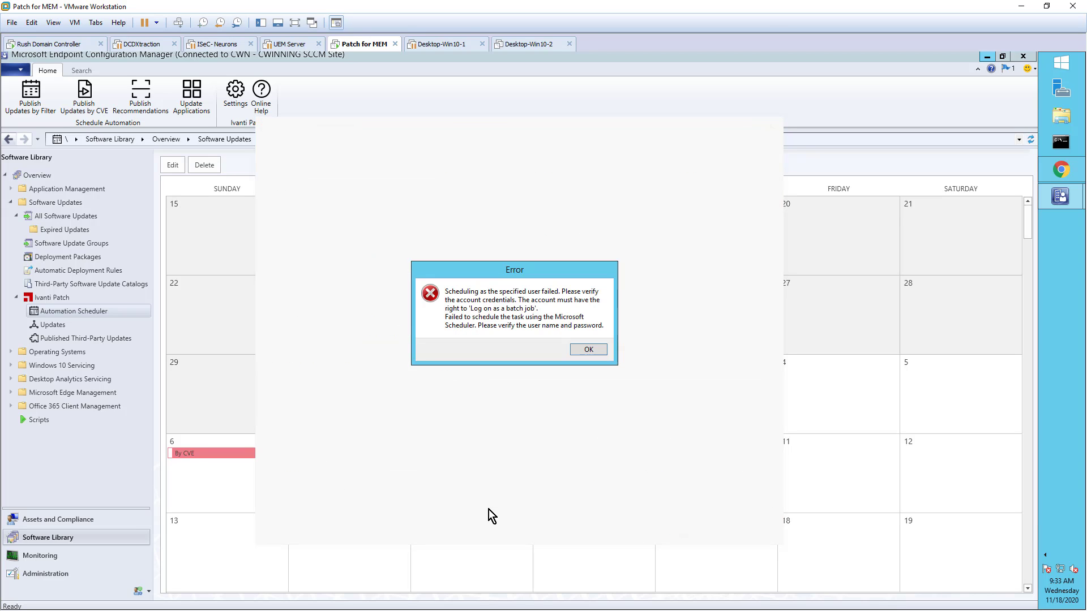
# Step: Dismiss the error and re-add Recommeded so it lands on the calendar on 1 December
pyautogui.click(589, 349)
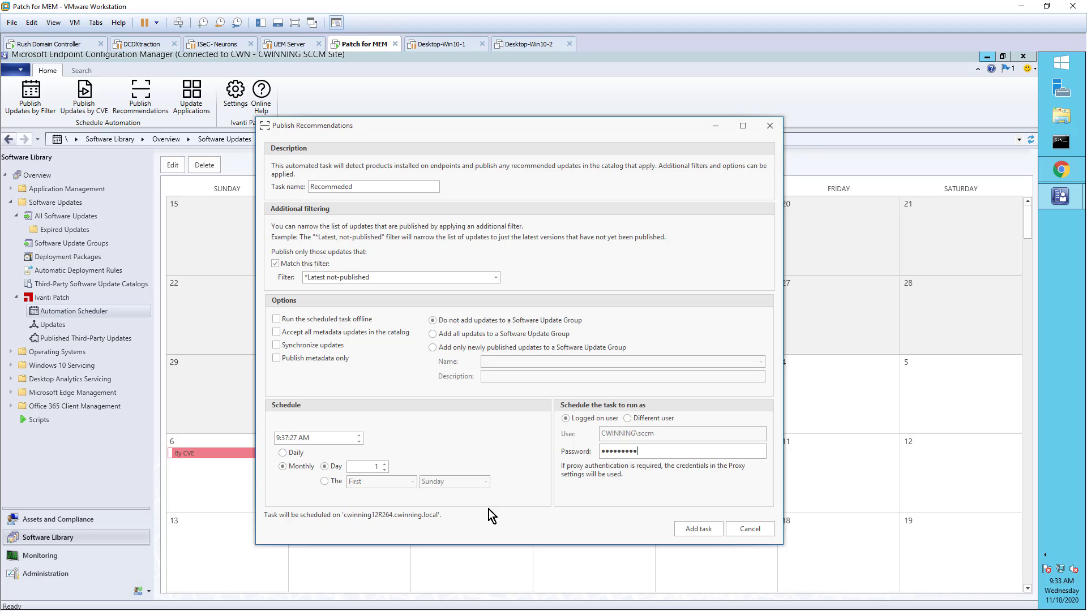
pyautogui.click(697, 529)
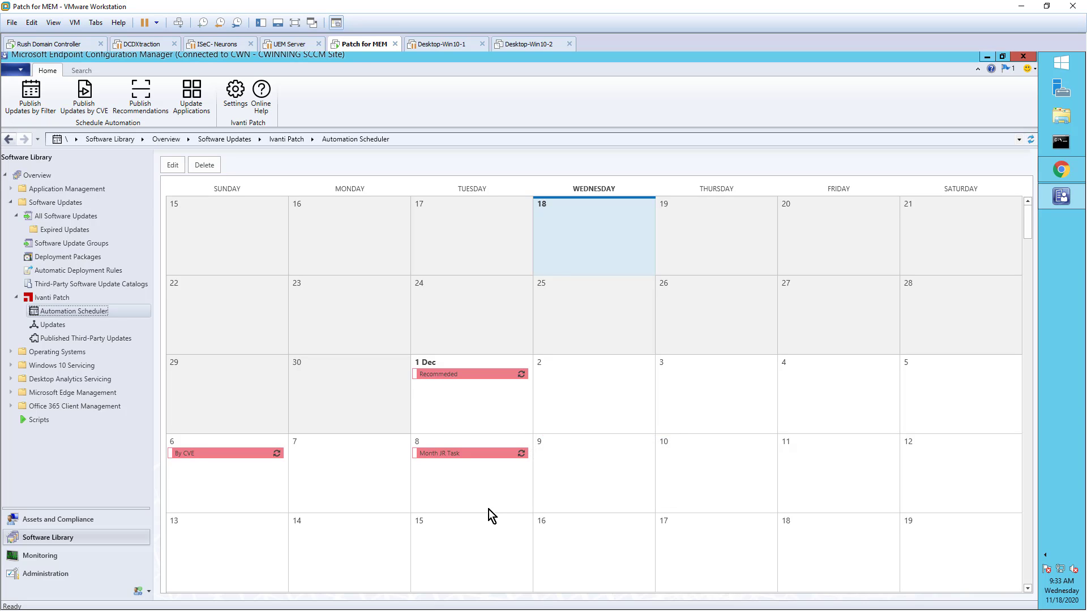
pyautogui.click(194, 453)
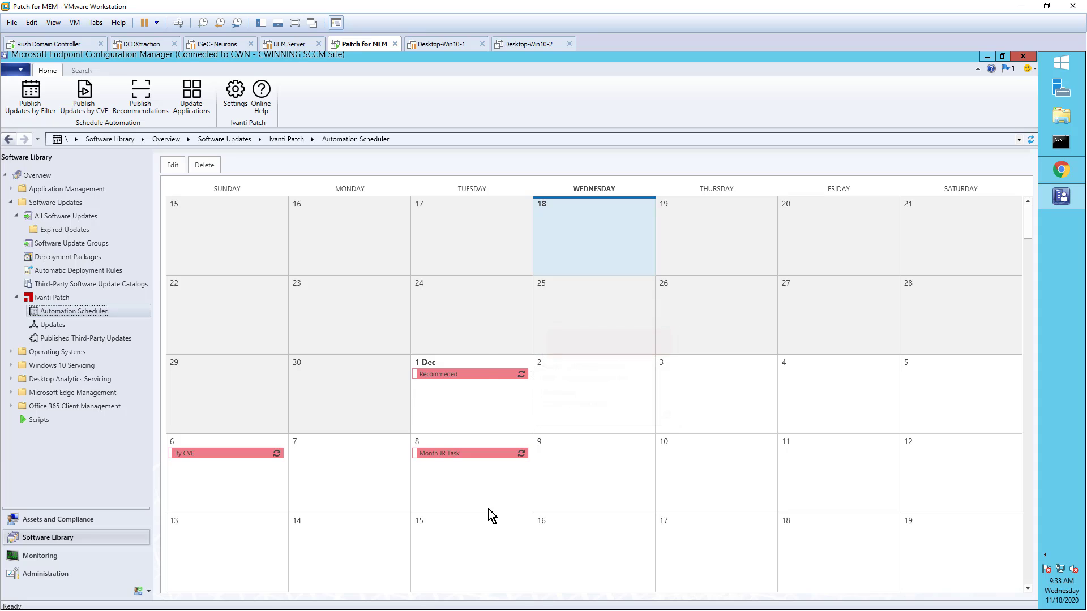
# Step: Review the scheduled tasks as a list, check the Recommeded settings, then go to the Monitoring workspace
pyautogui.rightClick(349, 315)
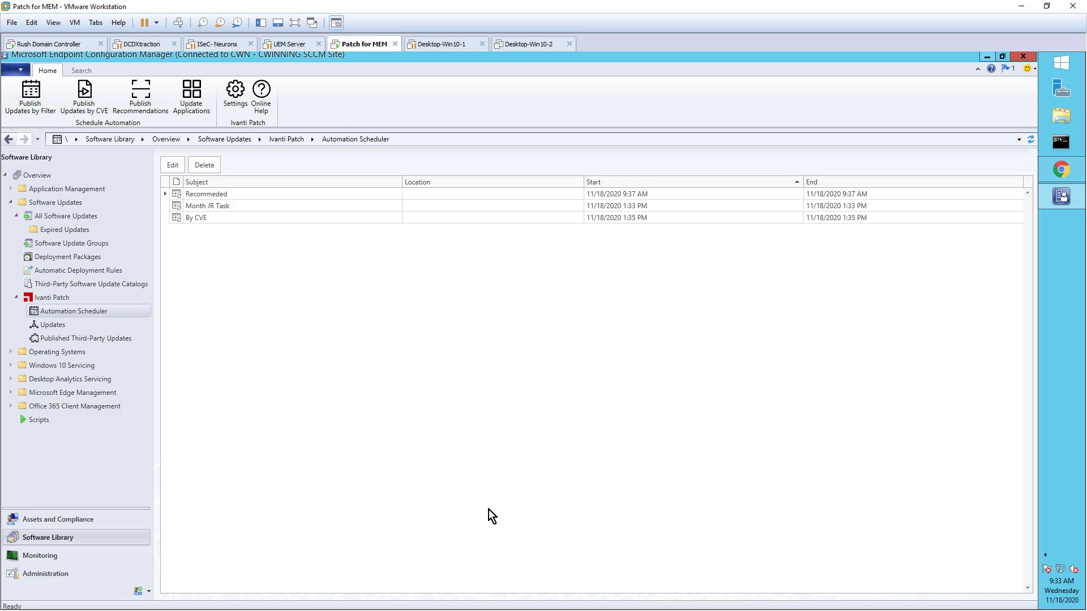
pyautogui.click(141, 93)
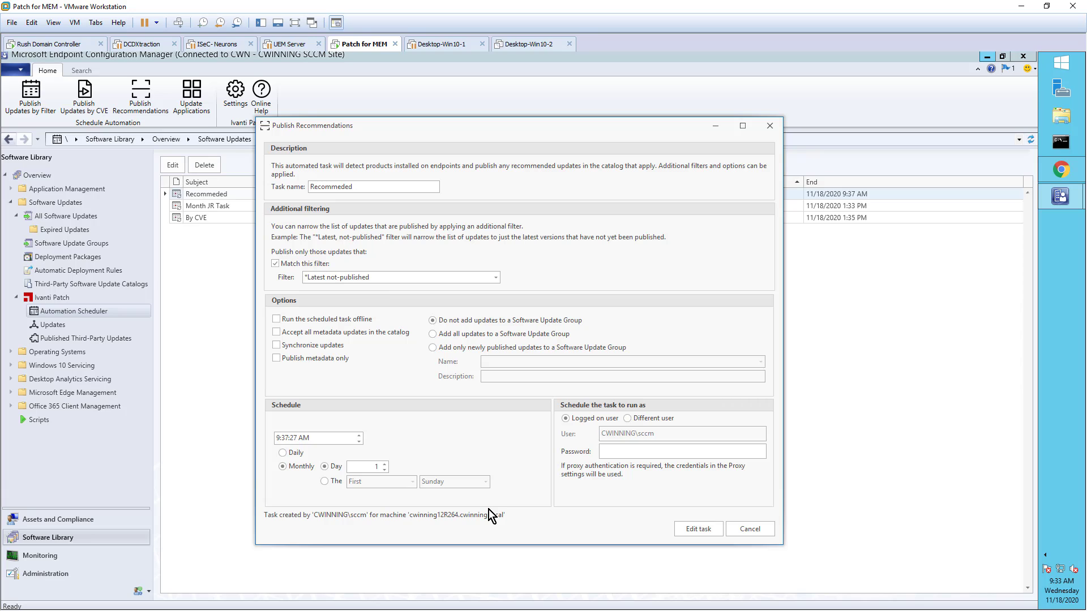
pyautogui.click(749, 528)
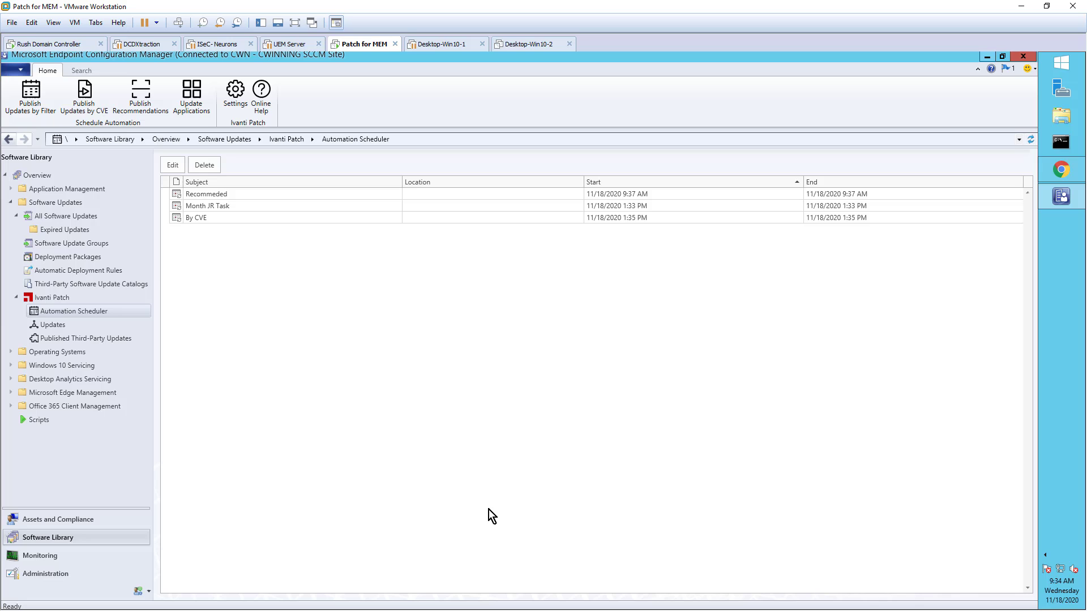
pyautogui.click(39, 556)
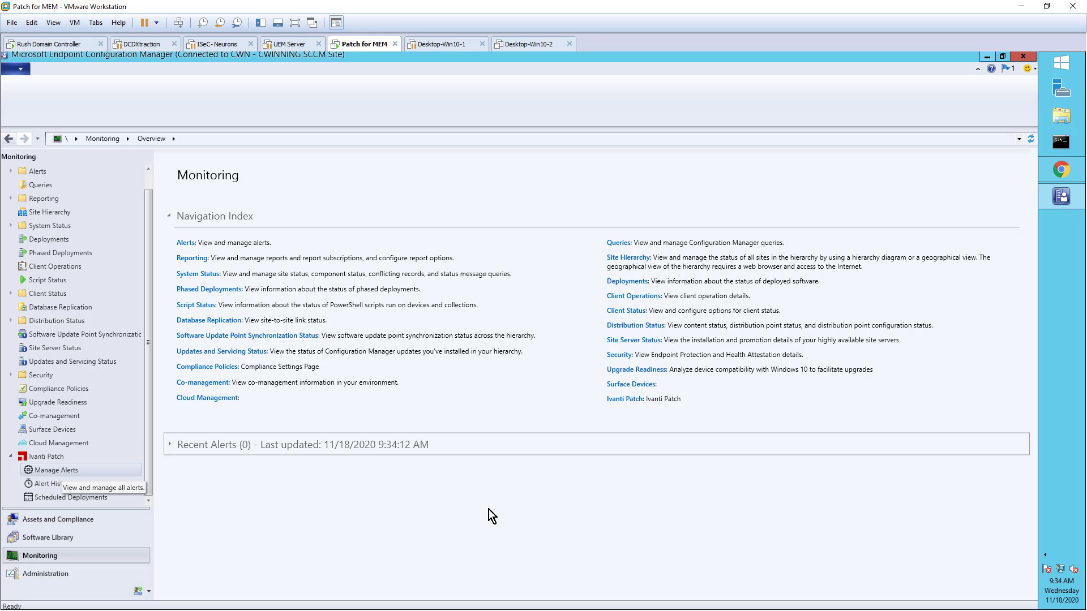
# Step: Review the Ivanti Patch Manage Alerts entries, then go to Software Library > All Software Updates
pyautogui.click(54, 470)
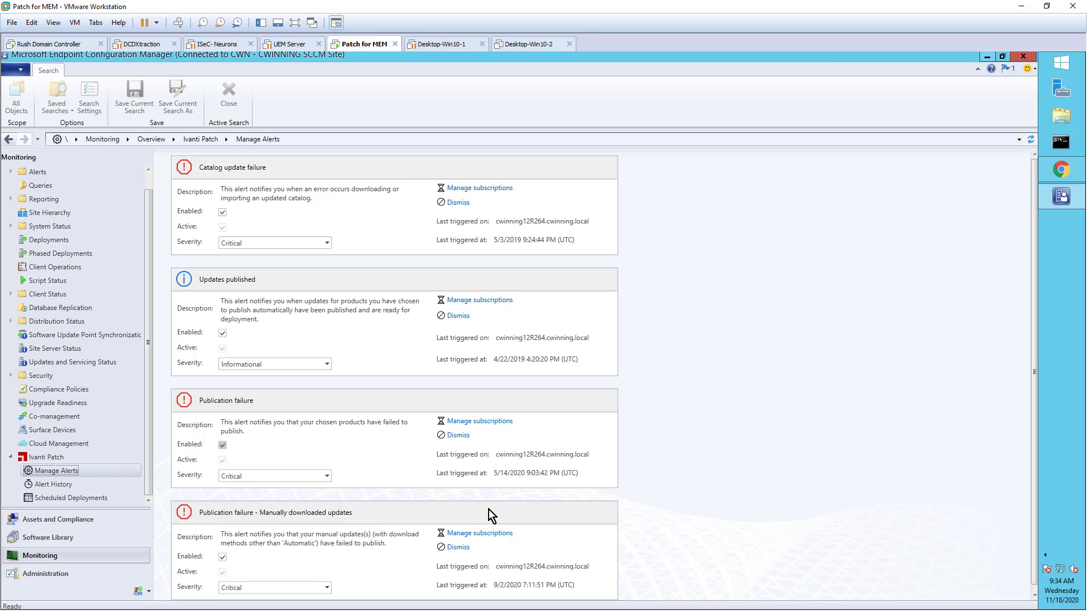
pyautogui.scroll(-3)
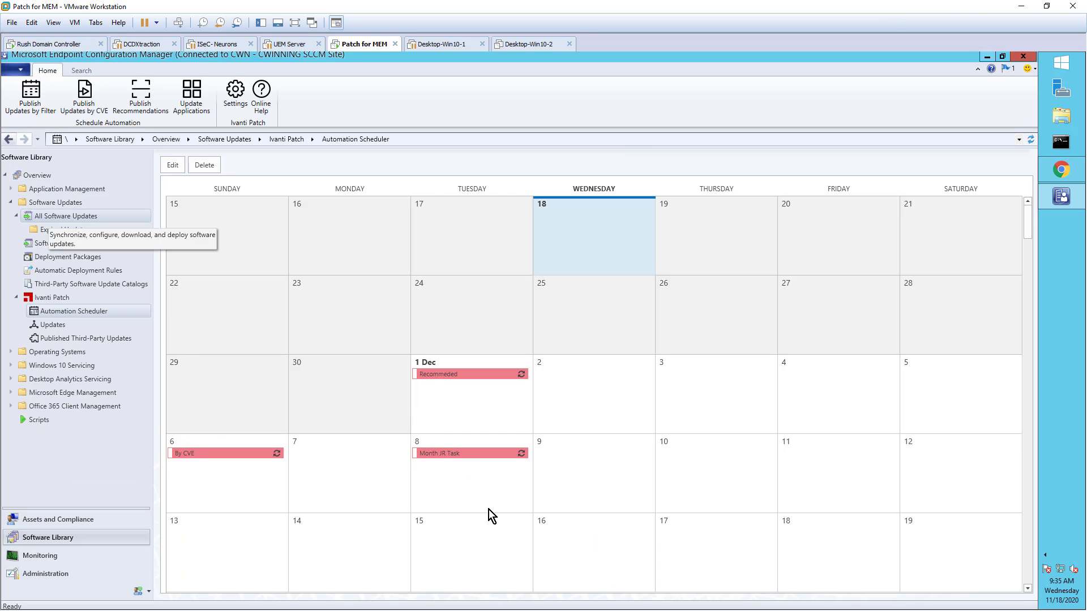
pyautogui.click(68, 215)
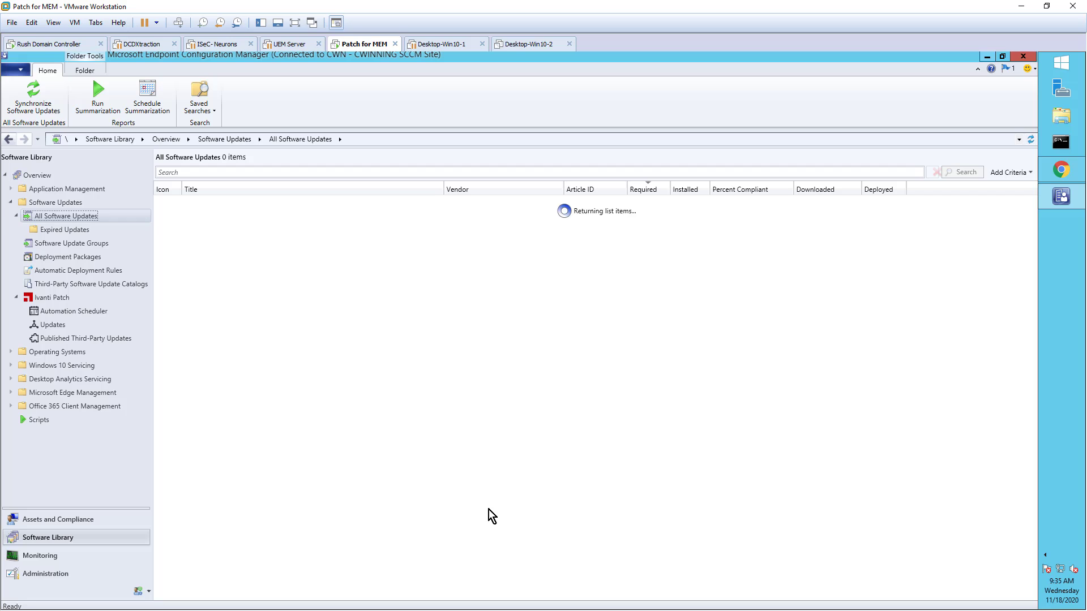